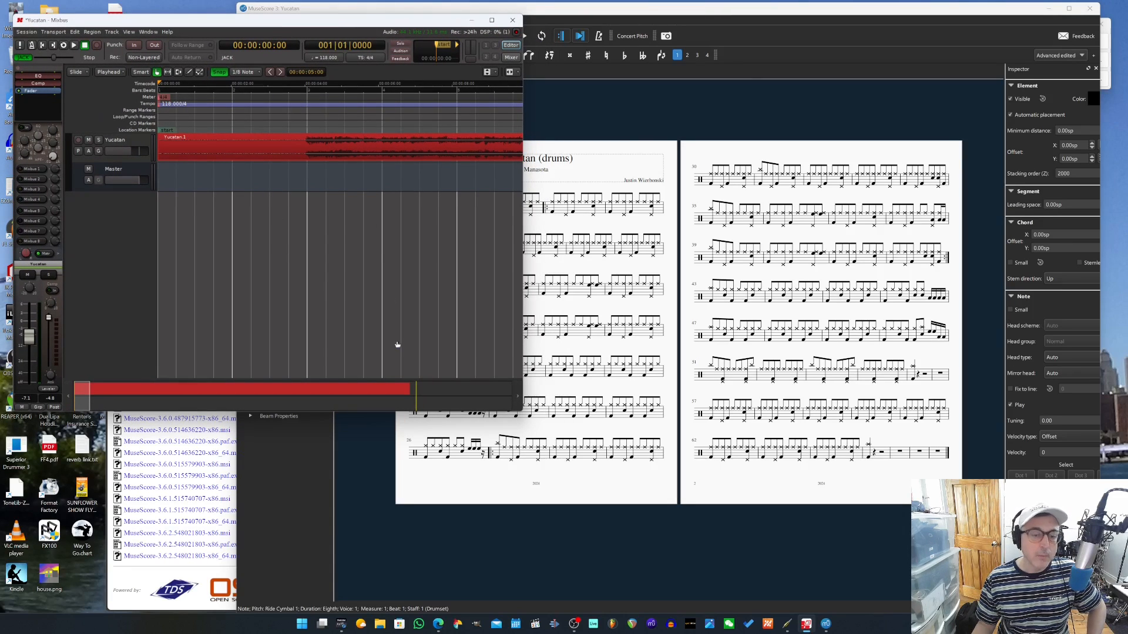
mouse_move(244, 33)
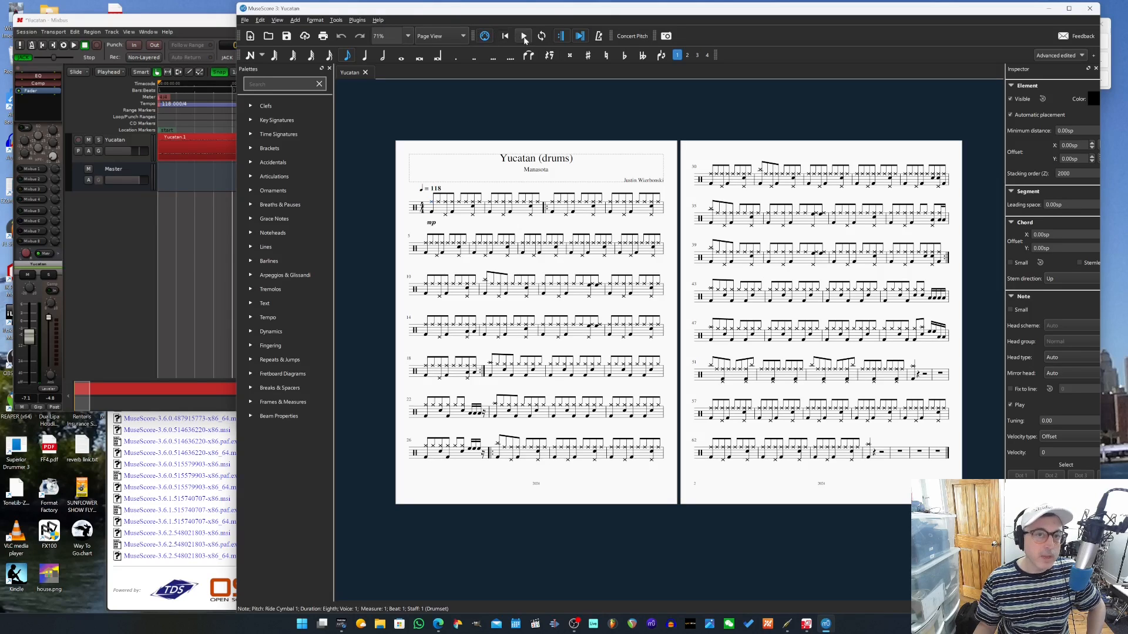
mouse_move(524, 37)
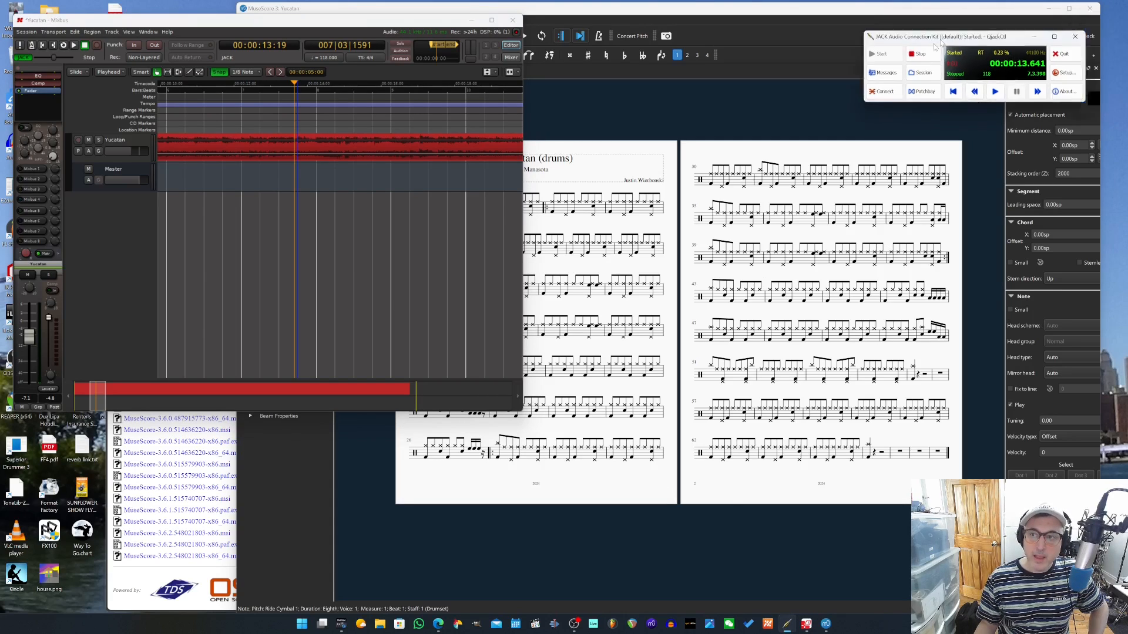
Drag the QjackCtl window from over the Mixbus timeline to above the score
left_click_drag(935, 36, 389, 225)
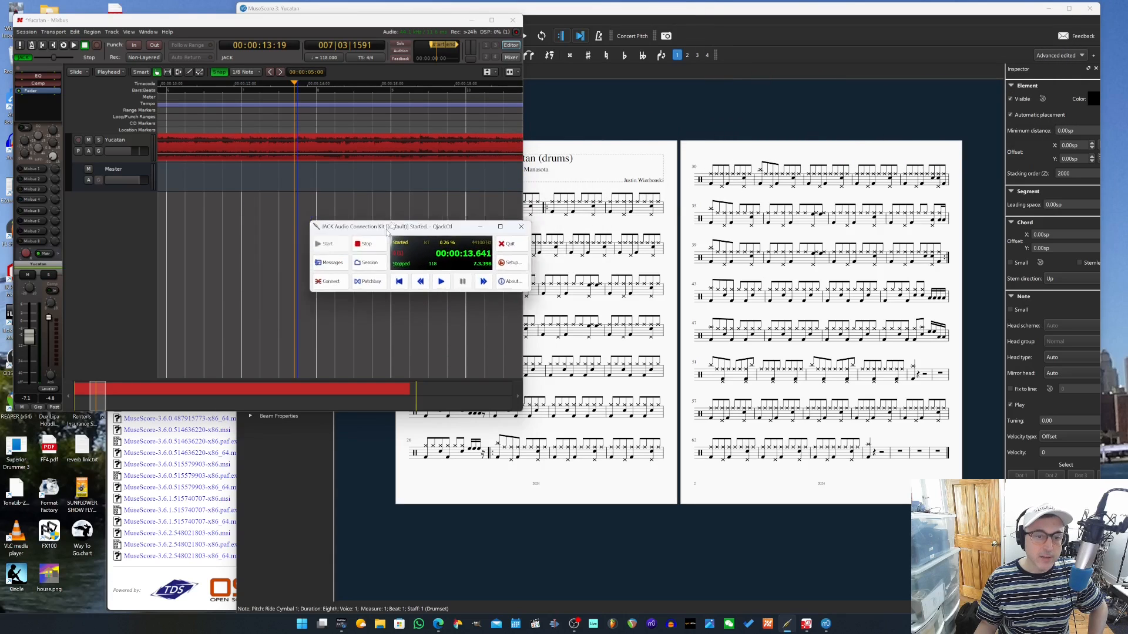
left_click_drag(416, 226, 568, 98)
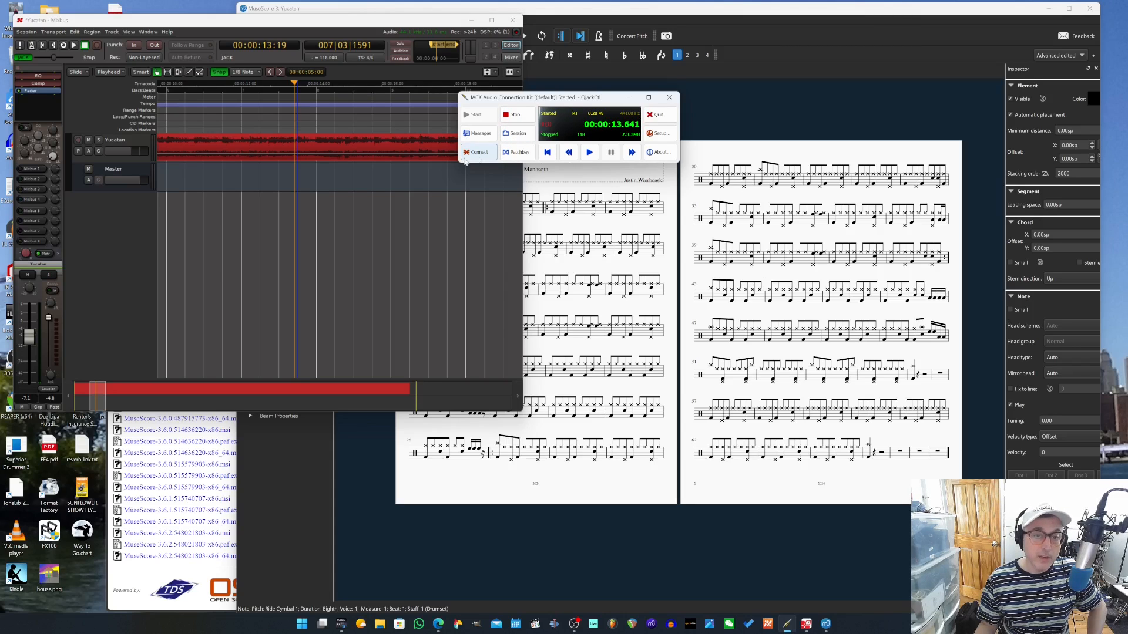
mouse_move(476, 152)
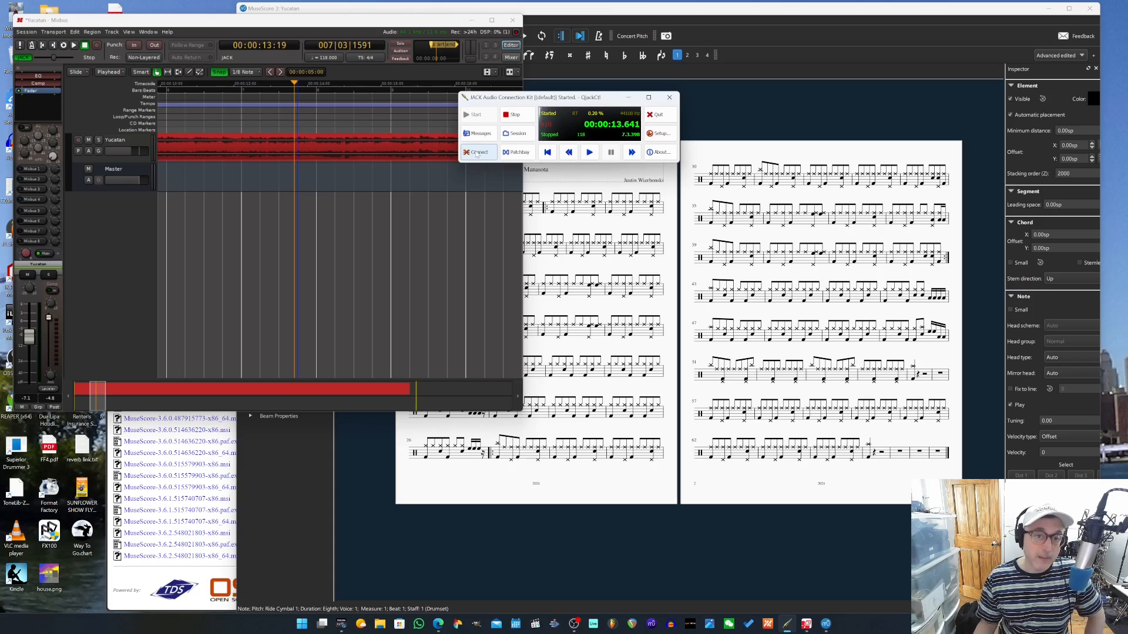
mouse_move(477, 152)
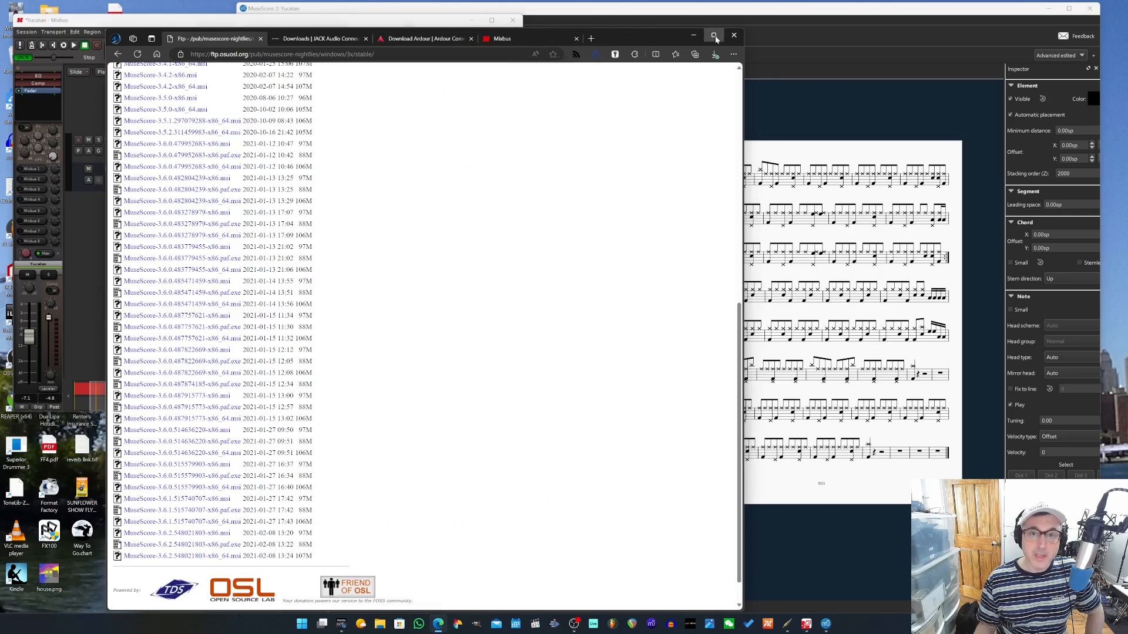
Maximize Edge to show the jackaudio.org downloads page with its Windows installers
left_click(714, 36)
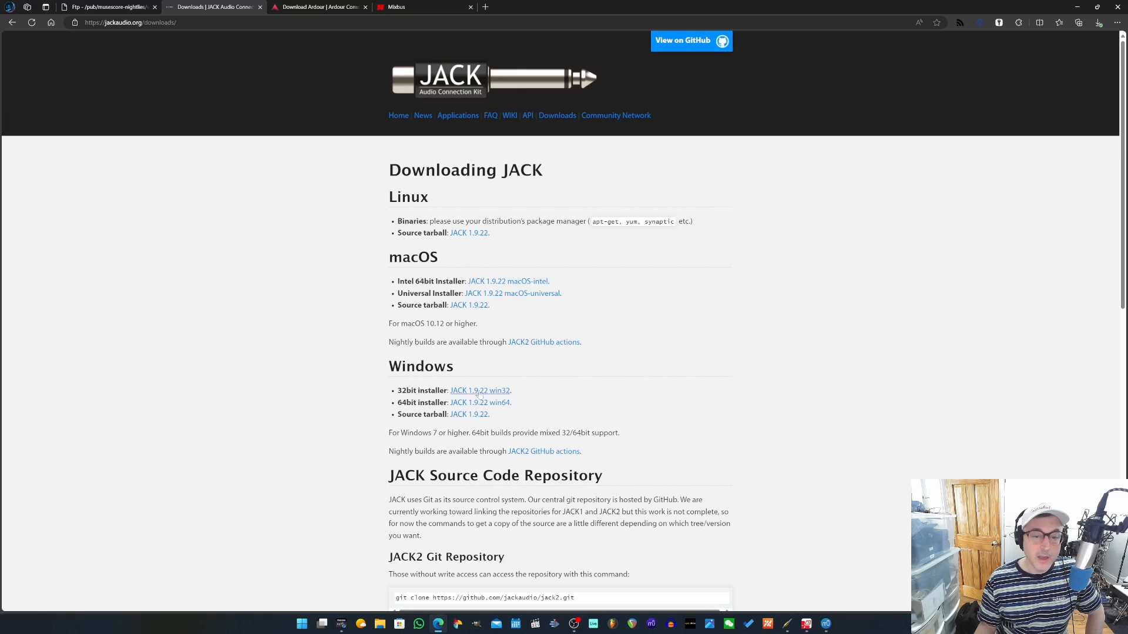
mouse_move(479, 401)
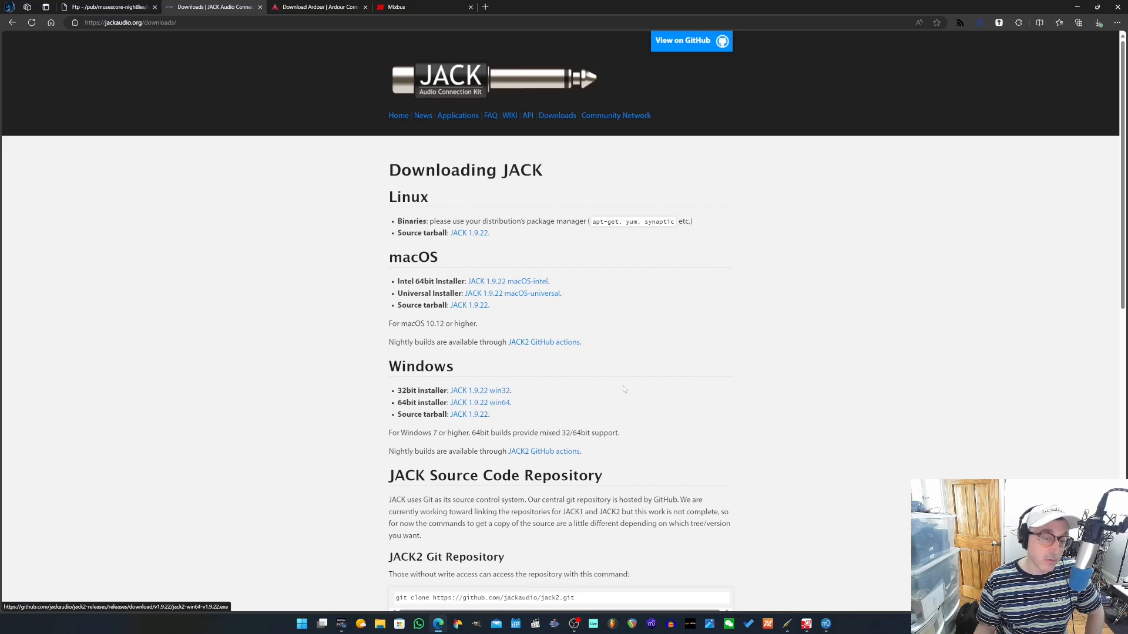
mouse_move(683, 339)
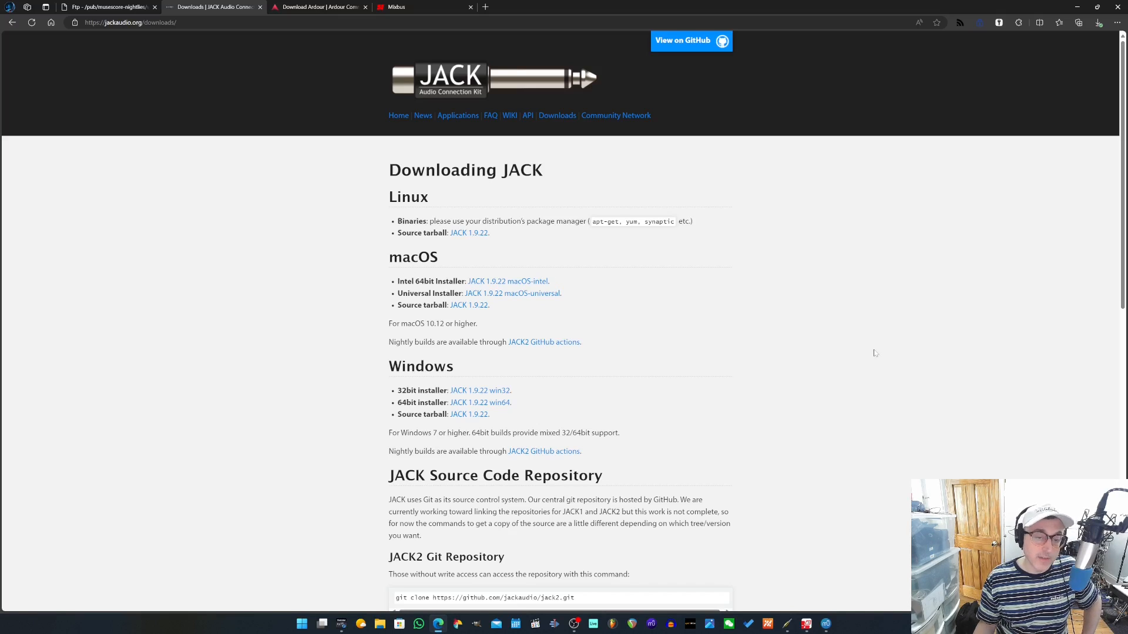
mouse_move(588, 389)
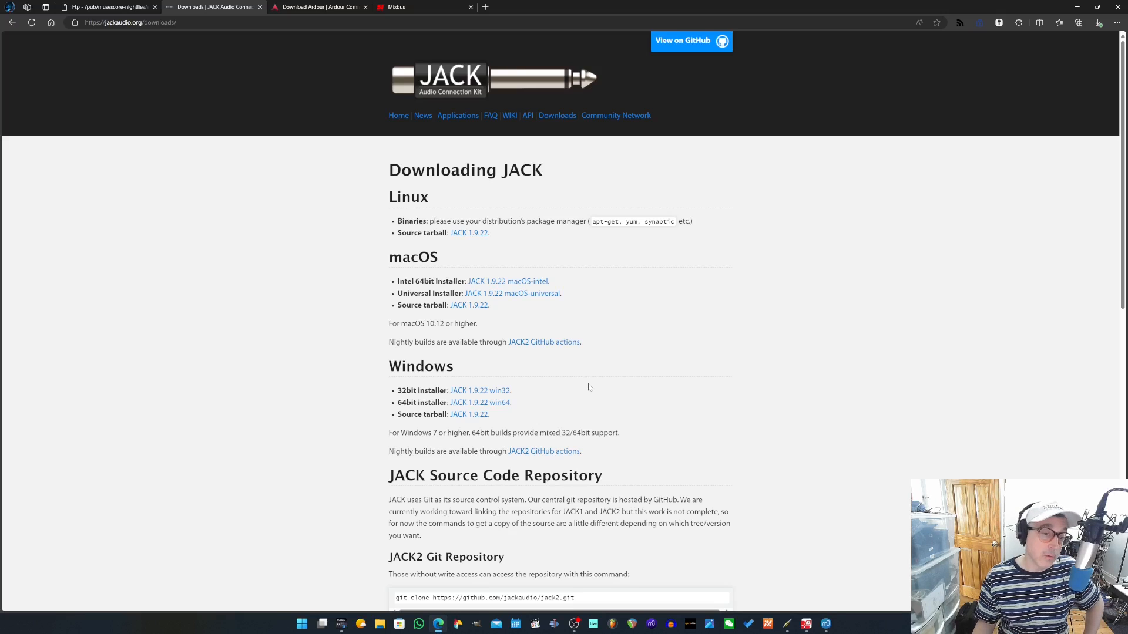
mouse_move(583, 388)
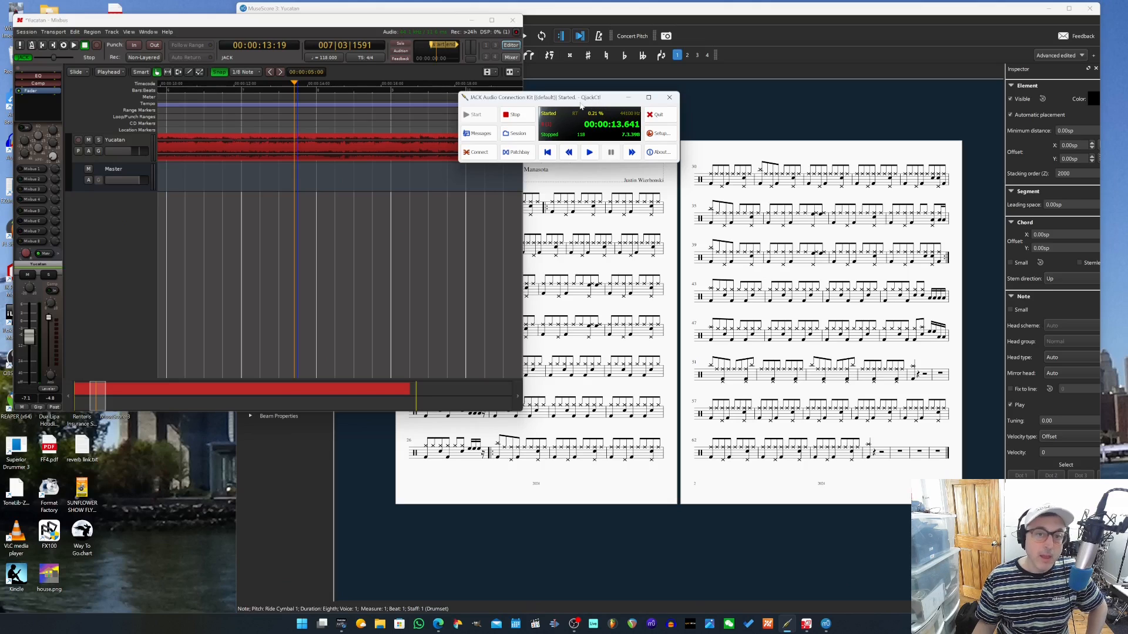
left_click(659, 133)
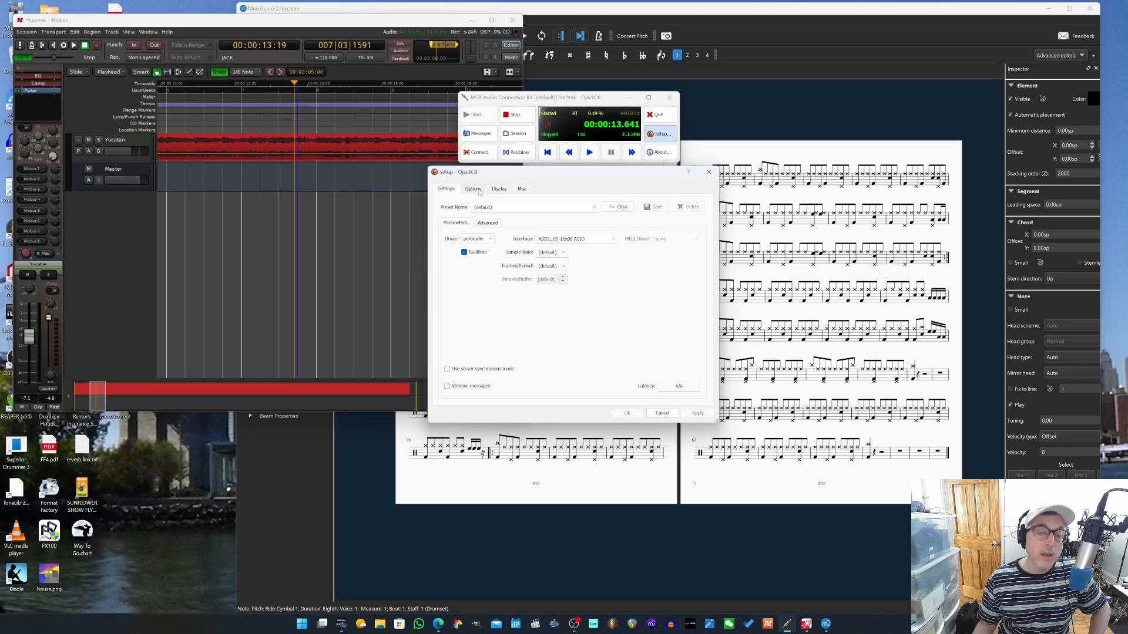
left_click(472, 188)
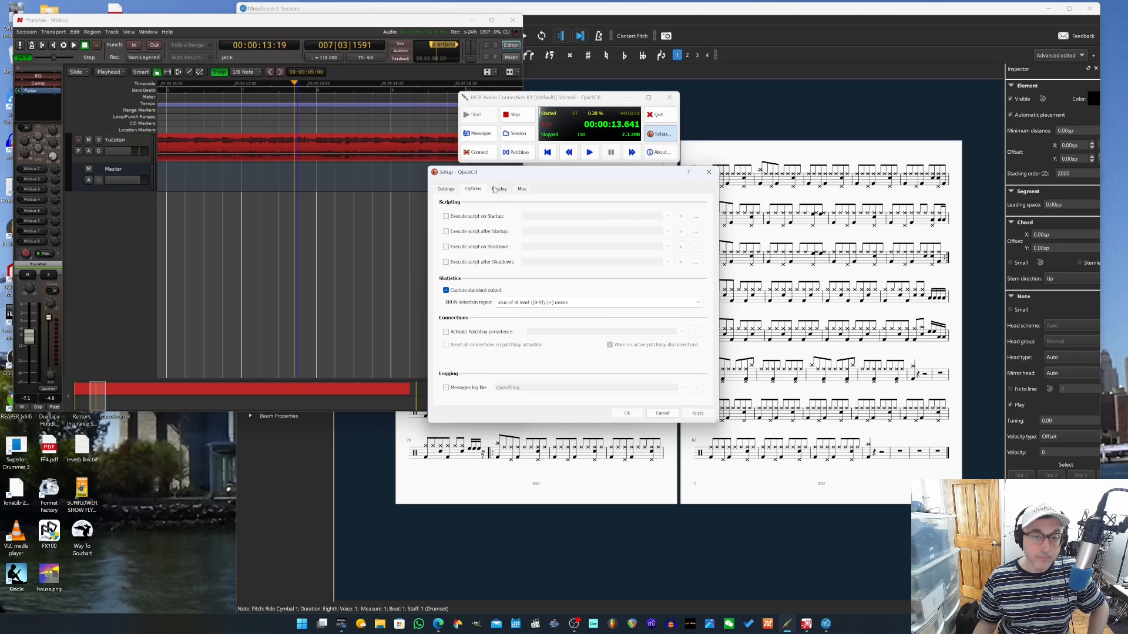
left_click(498, 187)
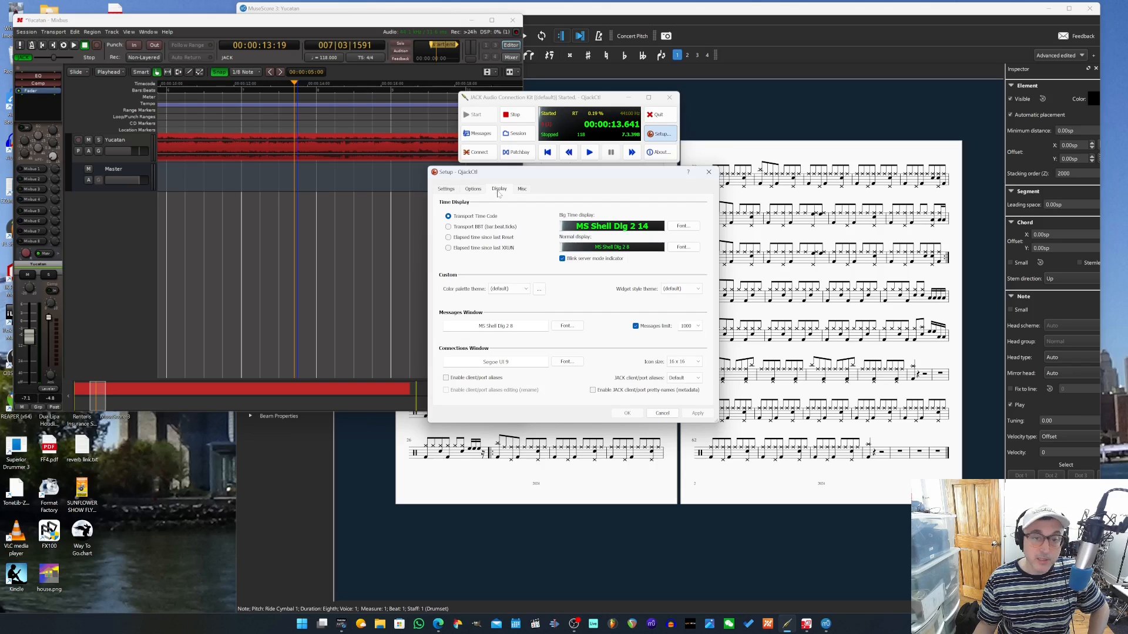
left_click(520, 188)
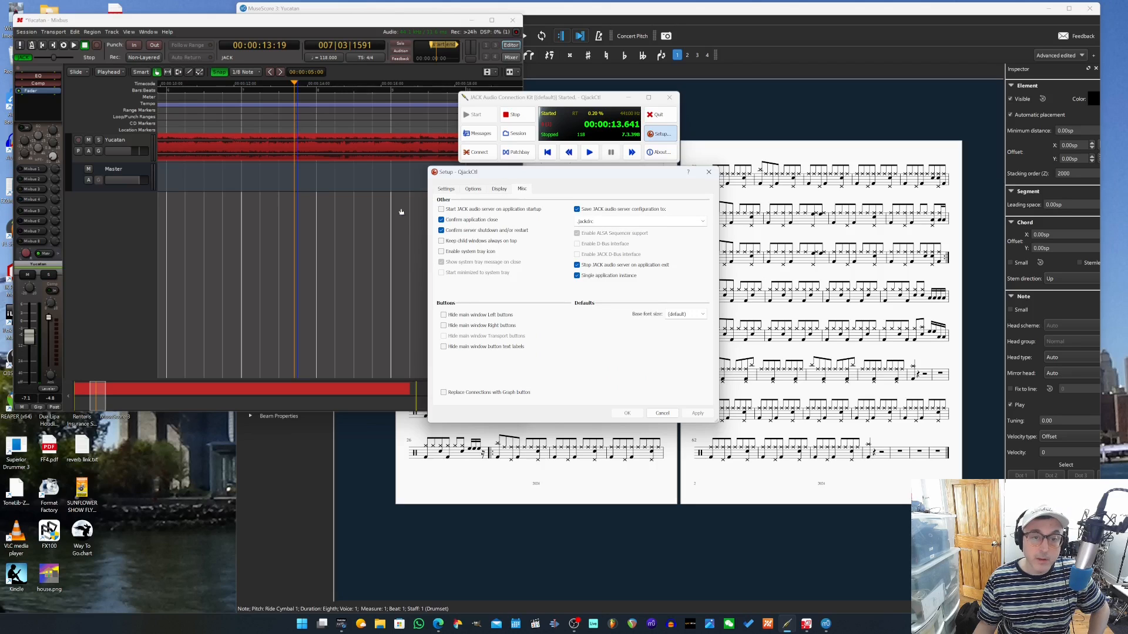
left_click(445, 188)
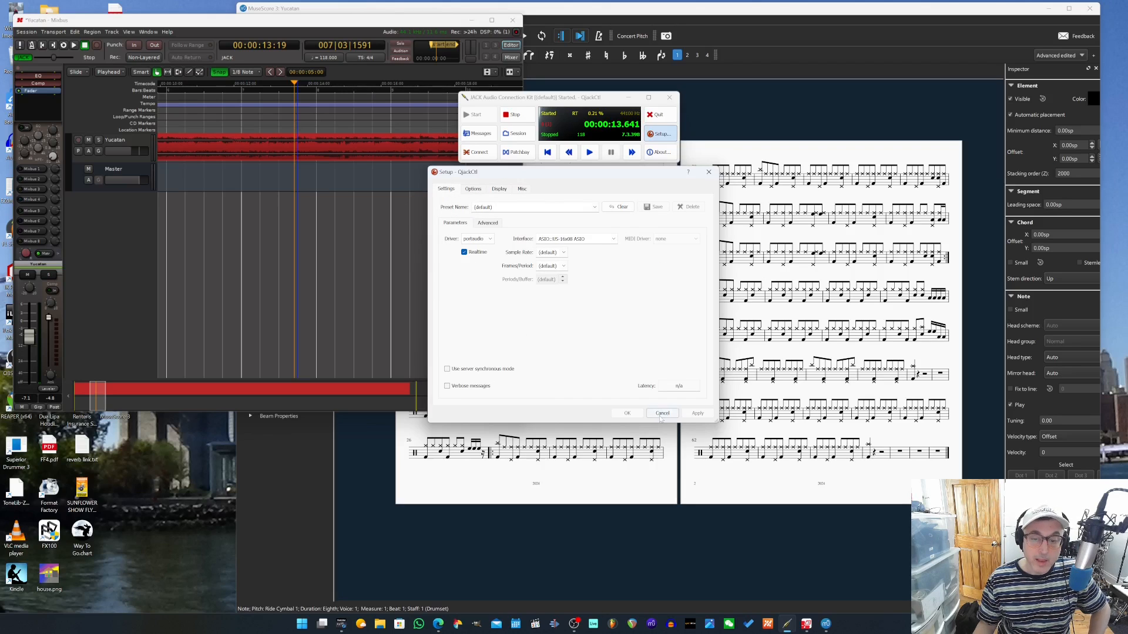
left_click(661, 413)
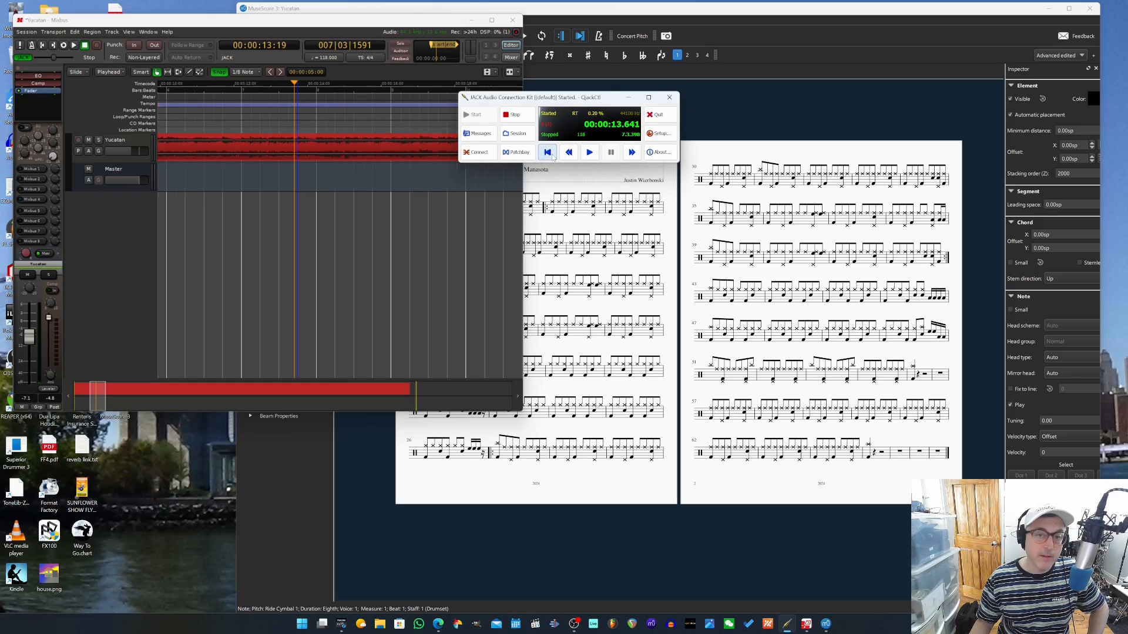
Rewind the shared JACK transport to zero and start it rolling so Mixbus follows
left_click(547, 151)
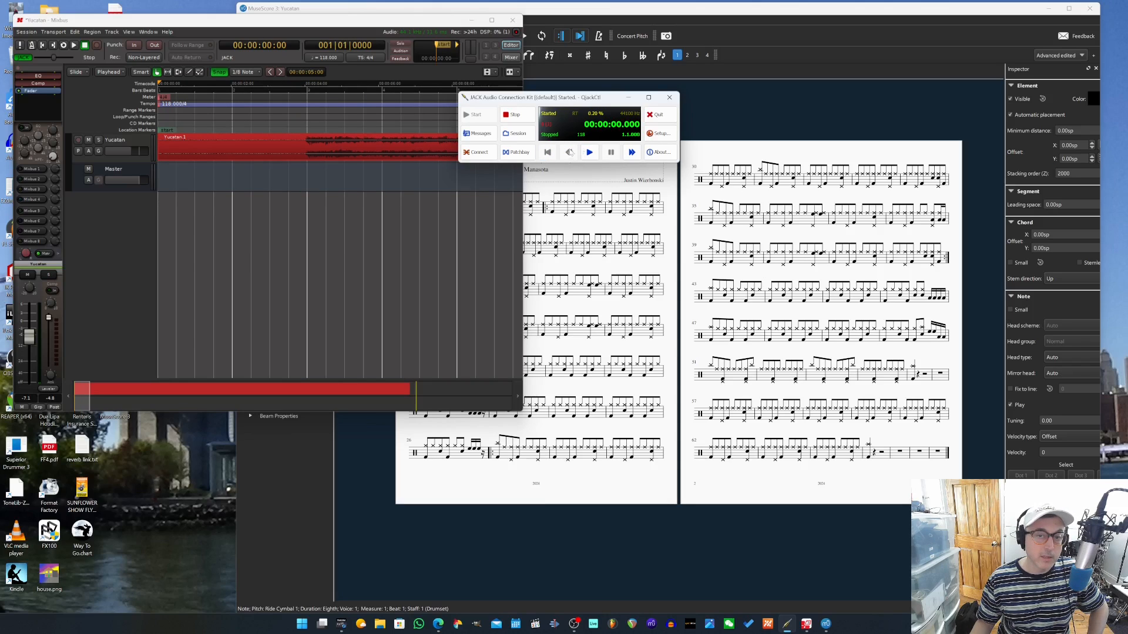
mouse_move(588, 152)
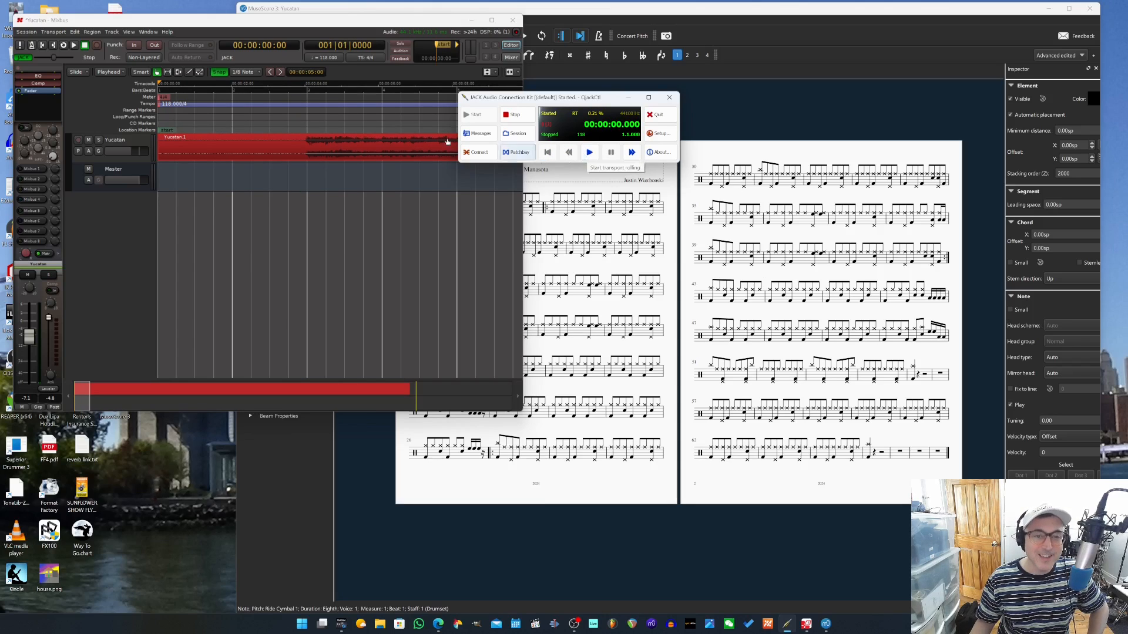
left_click(589, 151)
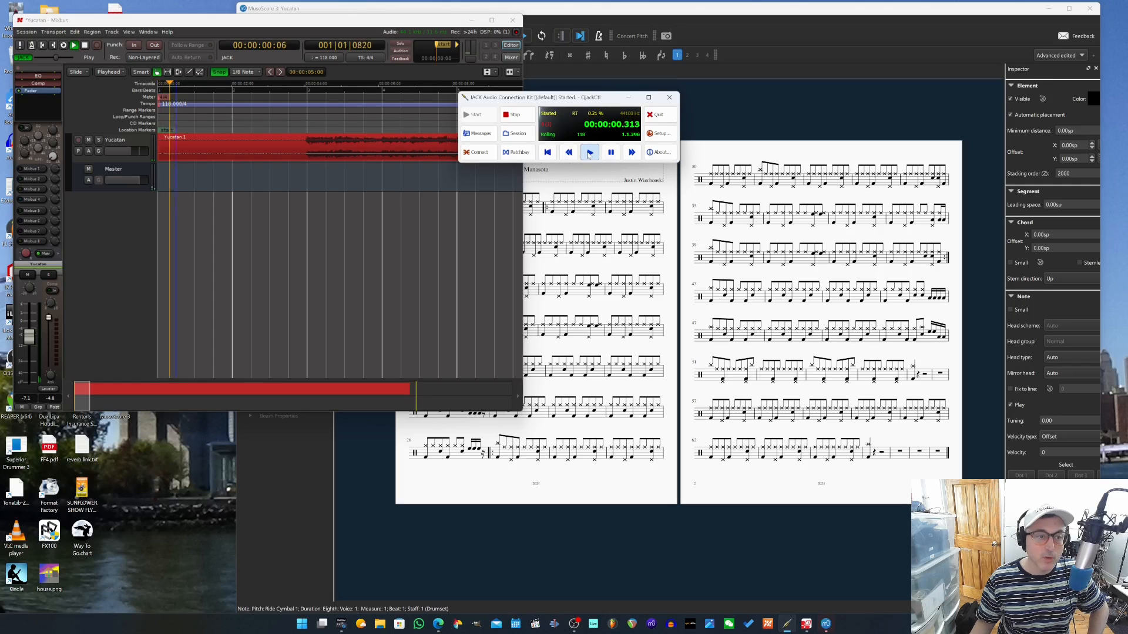
left_click(589, 152)
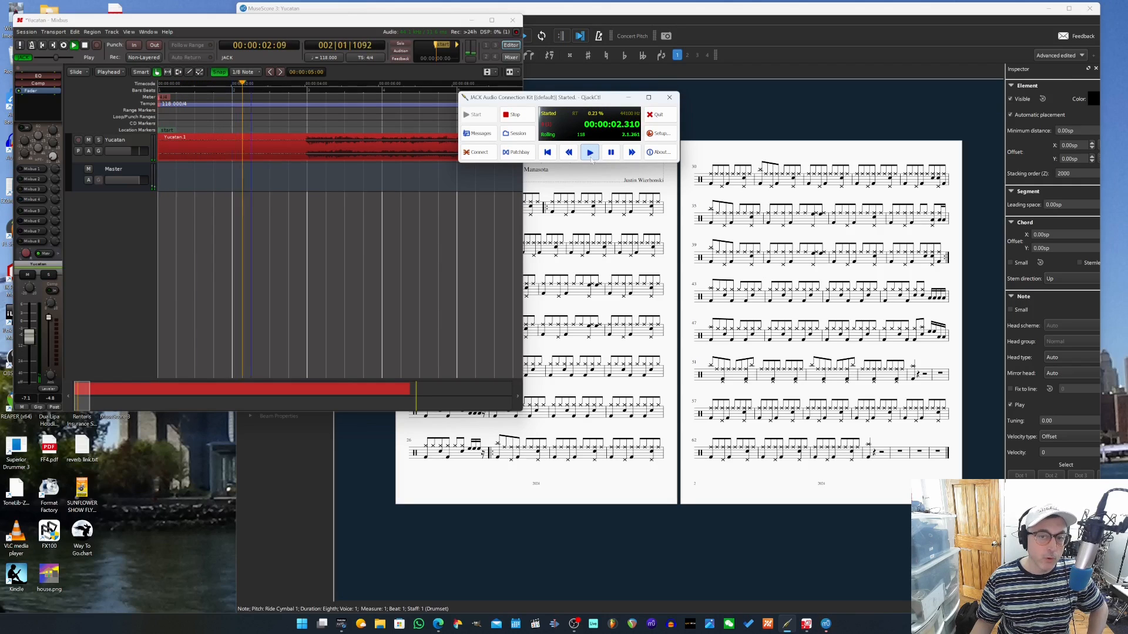
left_click(610, 152)
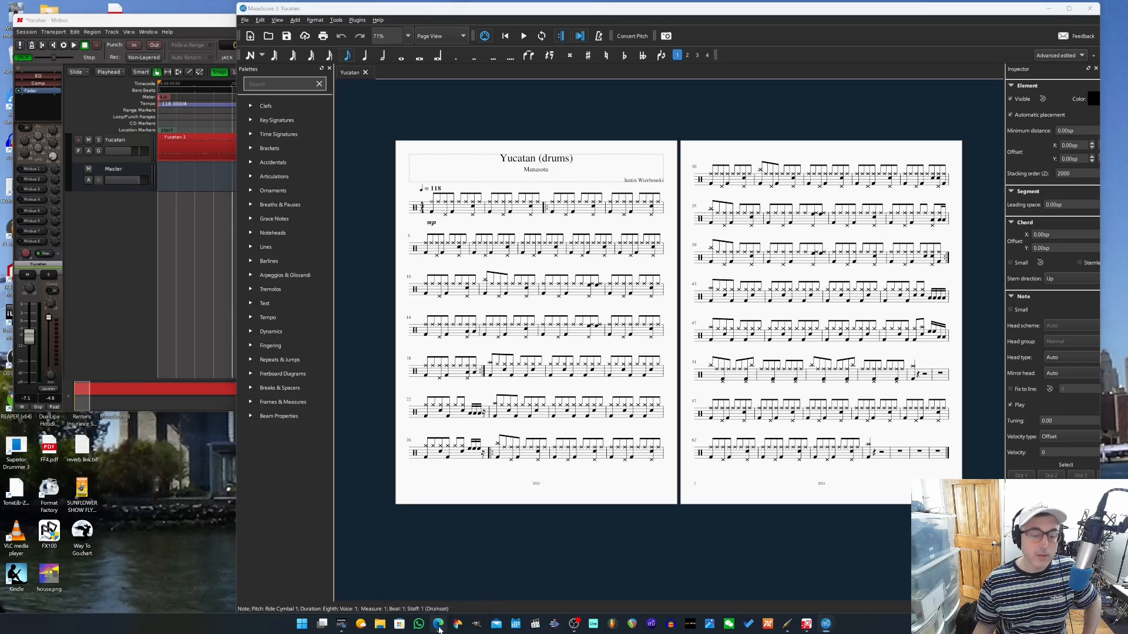
Bring Edge forward on the MuseScore nightlies 3x/stable directory and scroll to the 3.6 installers
left_click(437, 624)
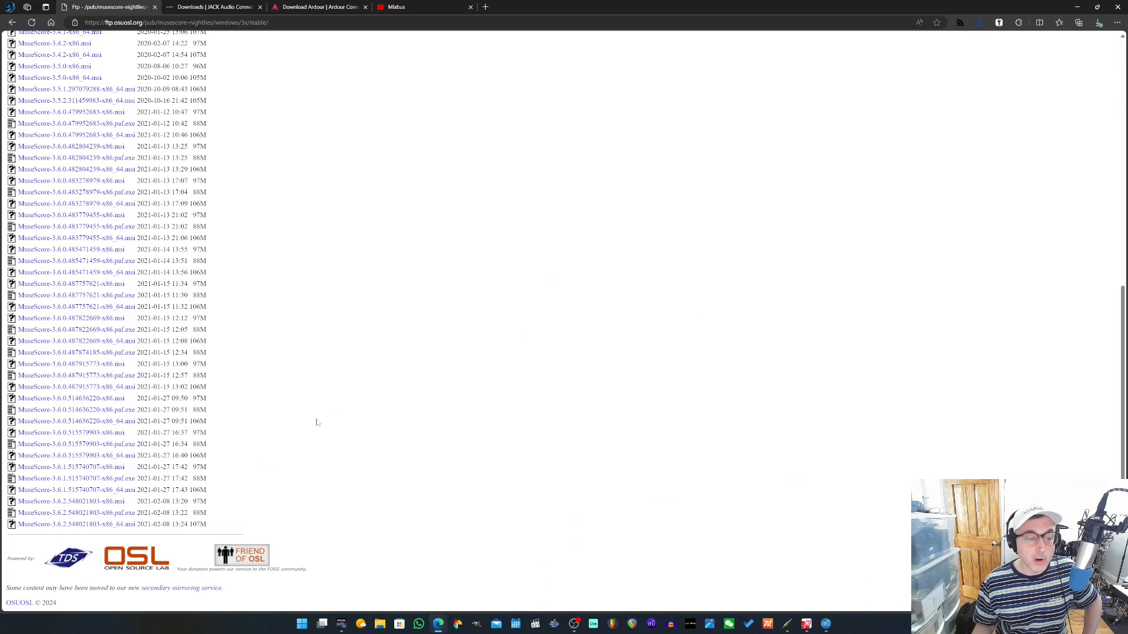
mouse_move(75, 524)
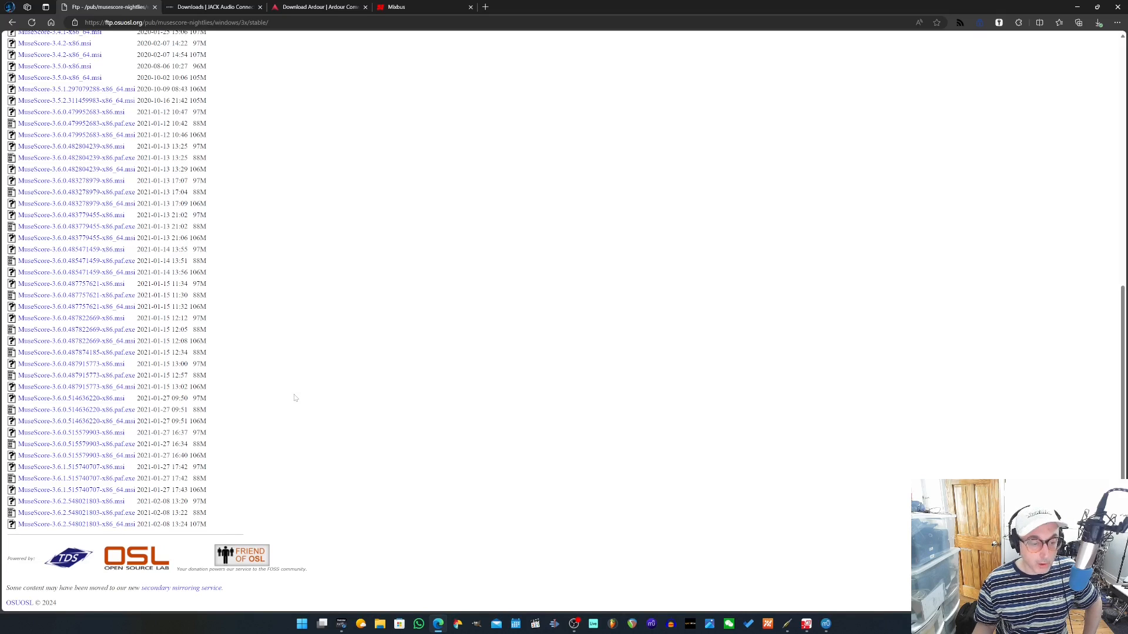
mouse_move(299, 395)
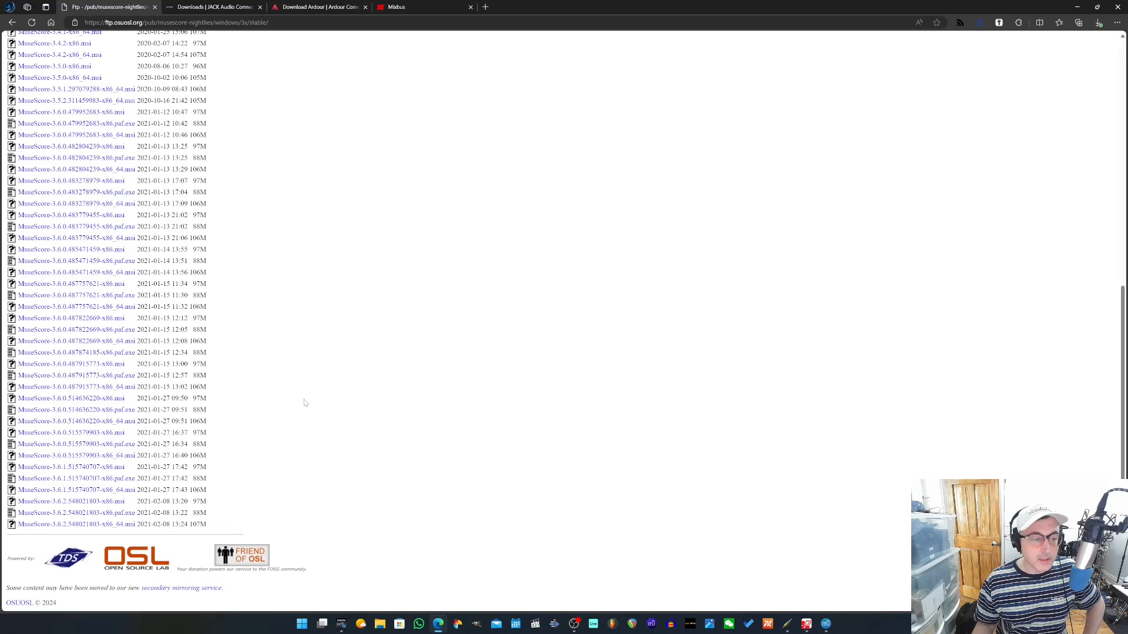
scroll("up", 3)
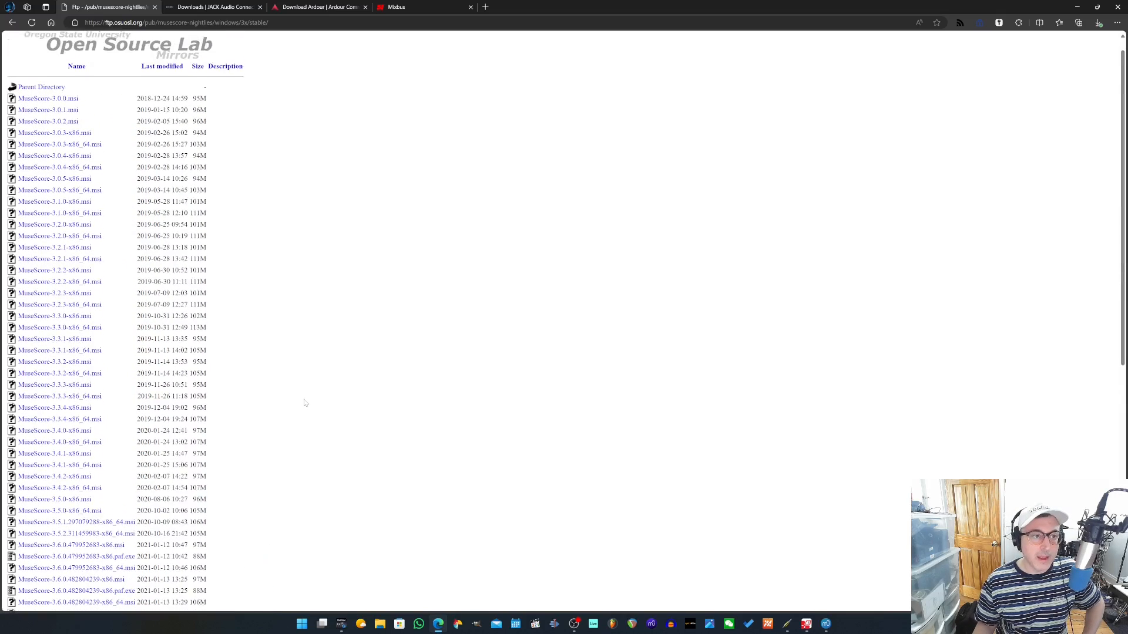
scroll("down", 3)
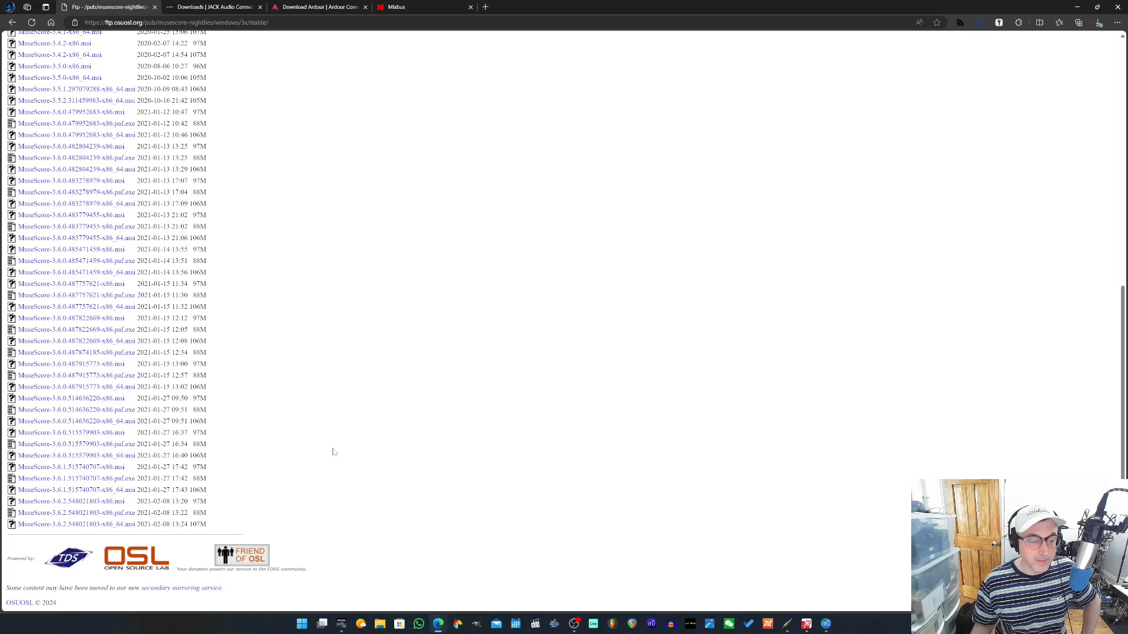
mouse_move(357, 391)
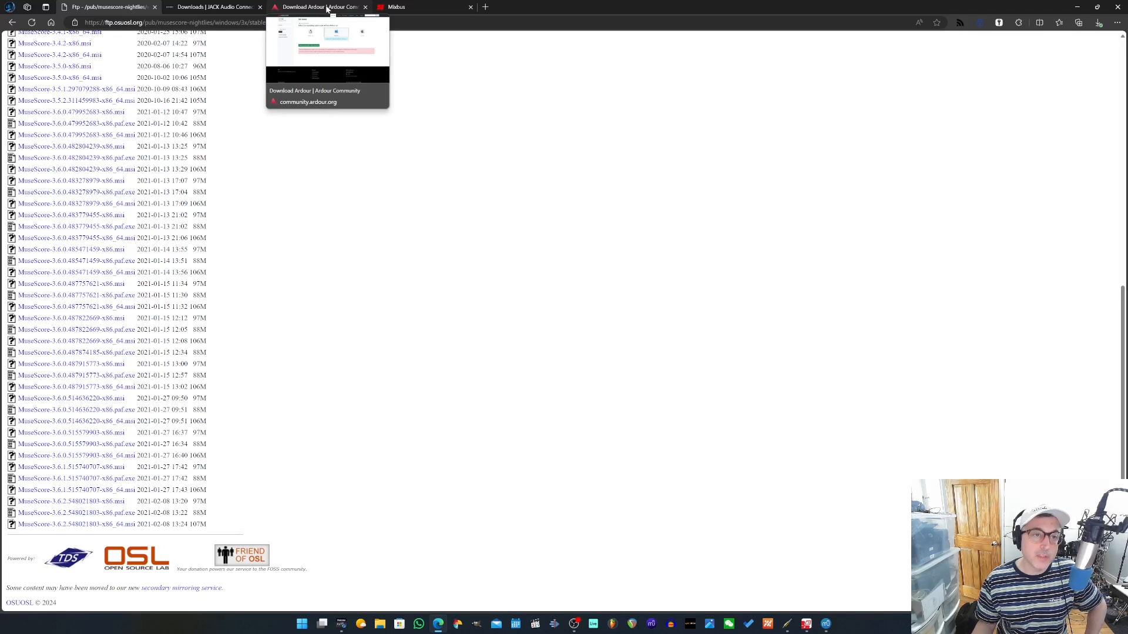
View the Ardour 8.2 Windows download tab, then switch to the Mixbus store tab
left_click(320, 7)
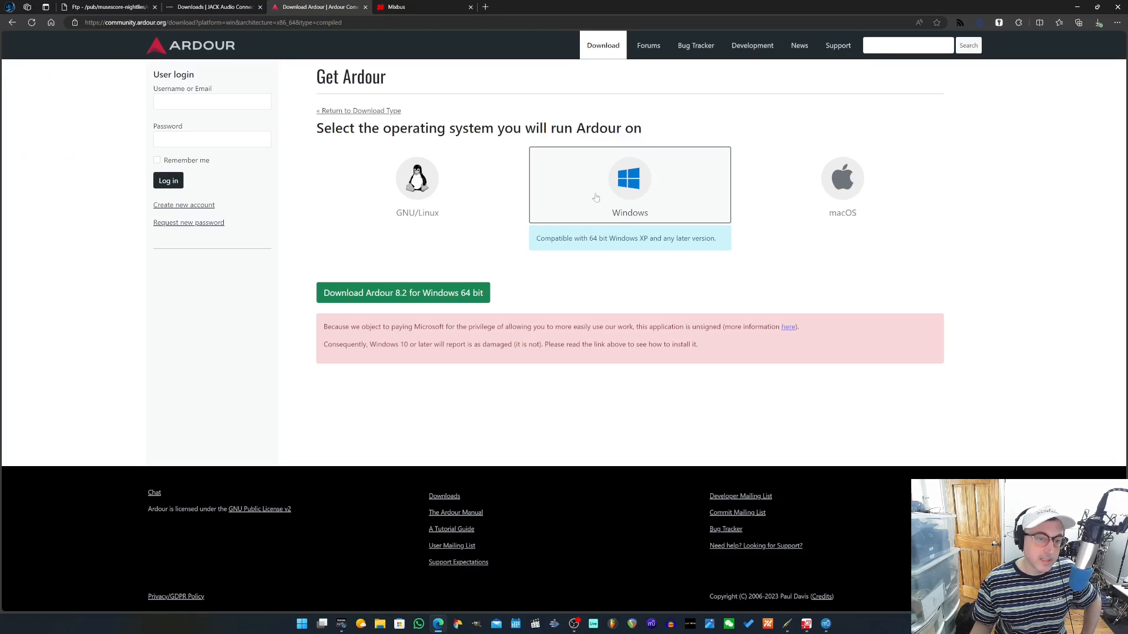
mouse_move(435, 304)
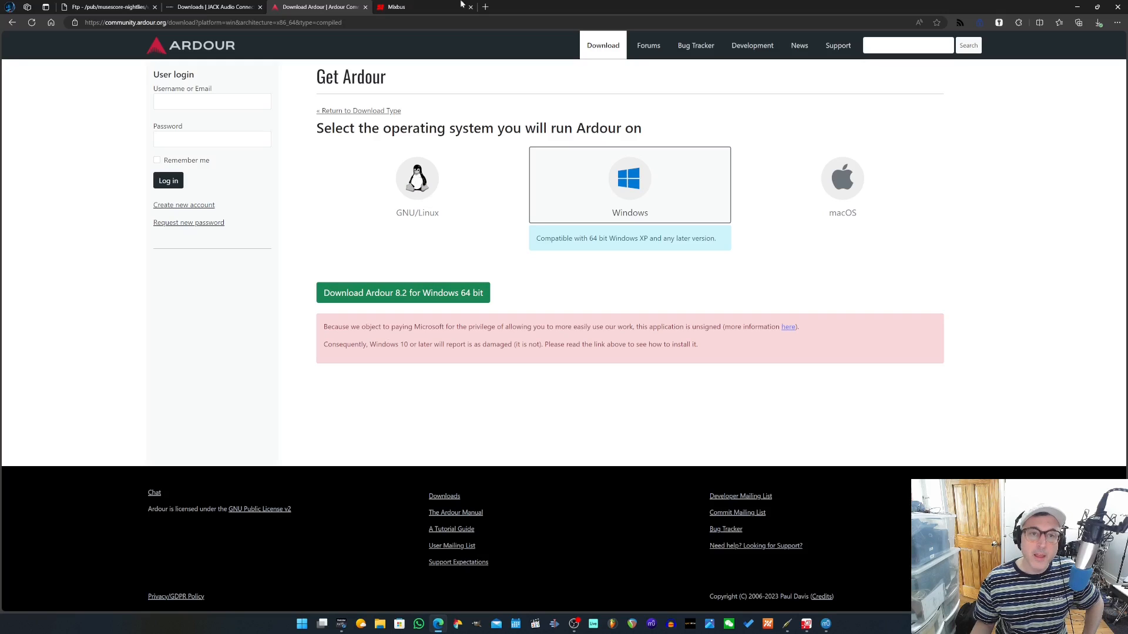
left_click(413, 7)
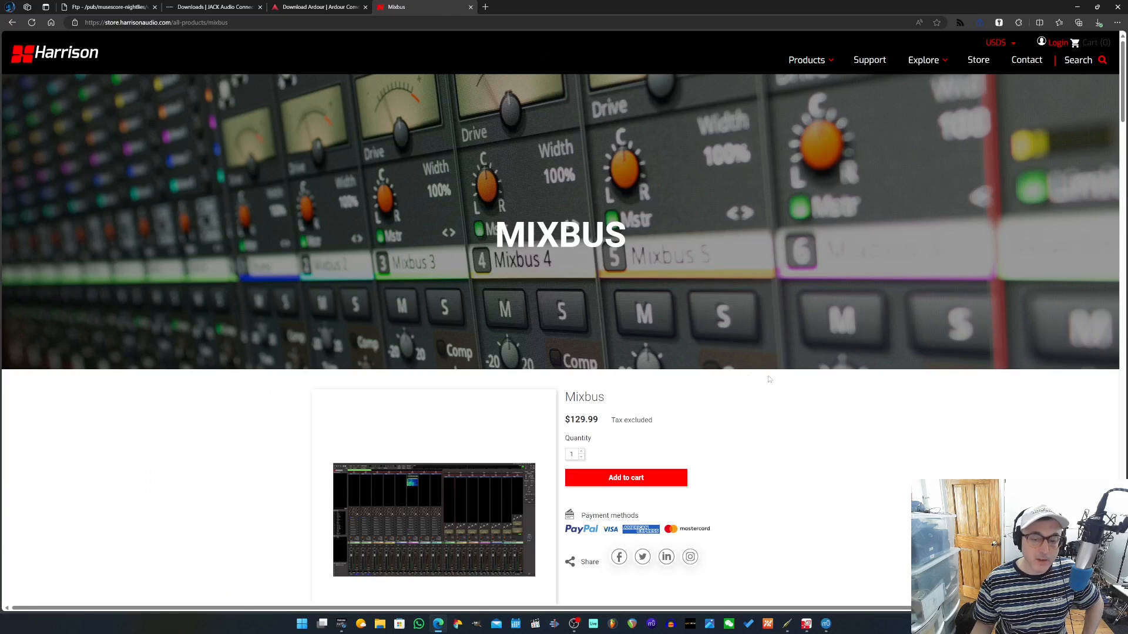
scroll("down", 3)
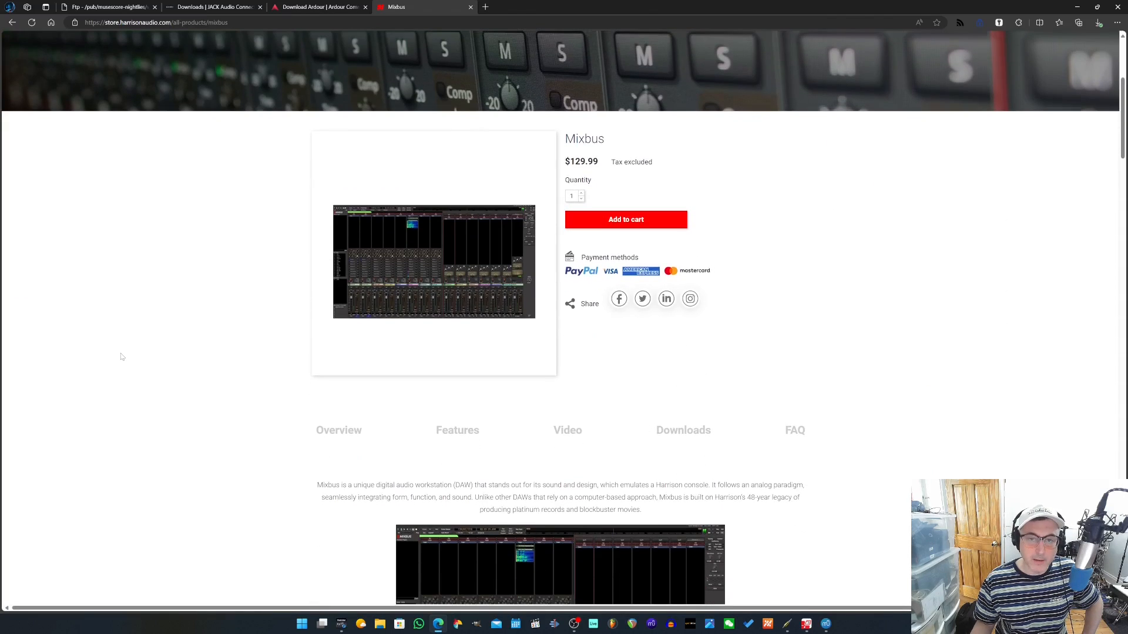
scroll("down", 3)
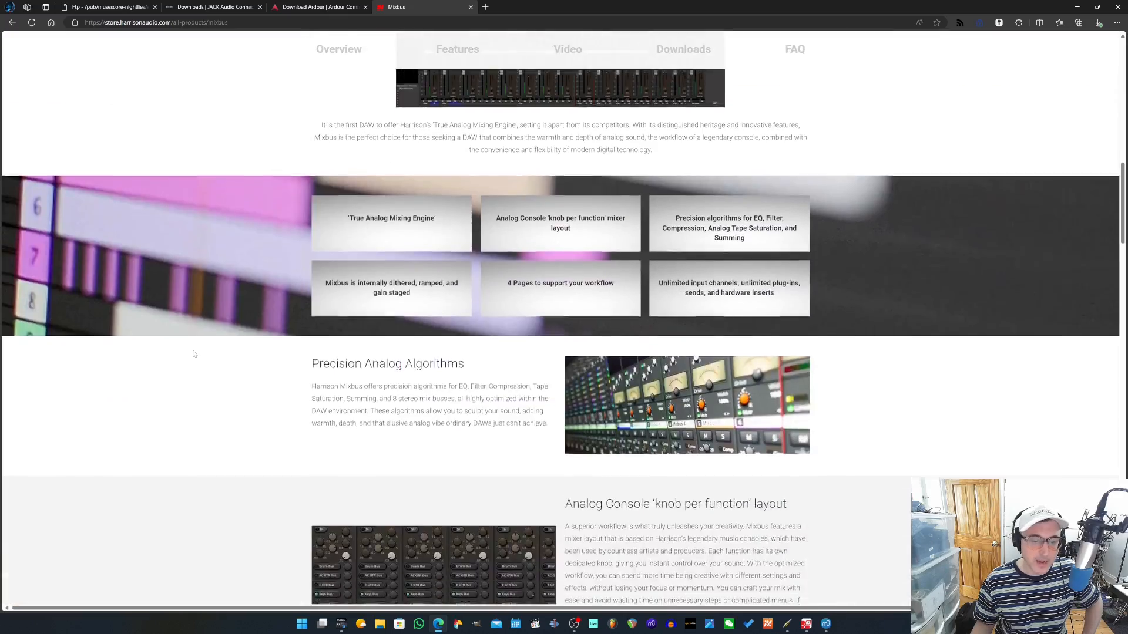
scroll("down", 3)
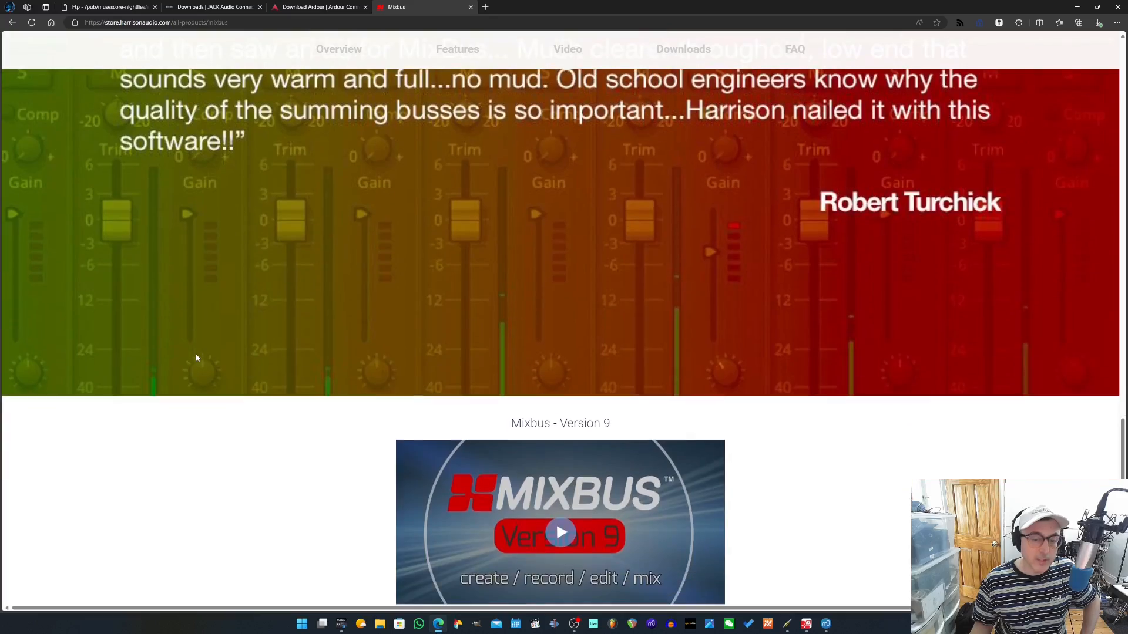
scroll("down", 3)
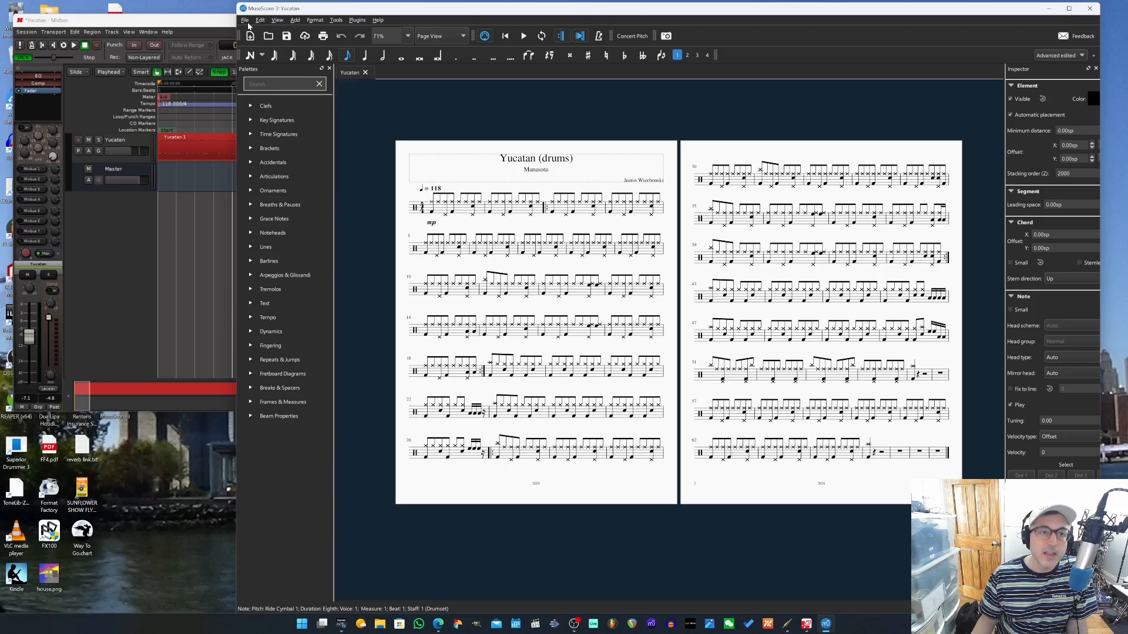
Verify JACK audio, MIDI, transport and timebase master are enabled in Preferences I/O, then confirm
left_click(259, 20)
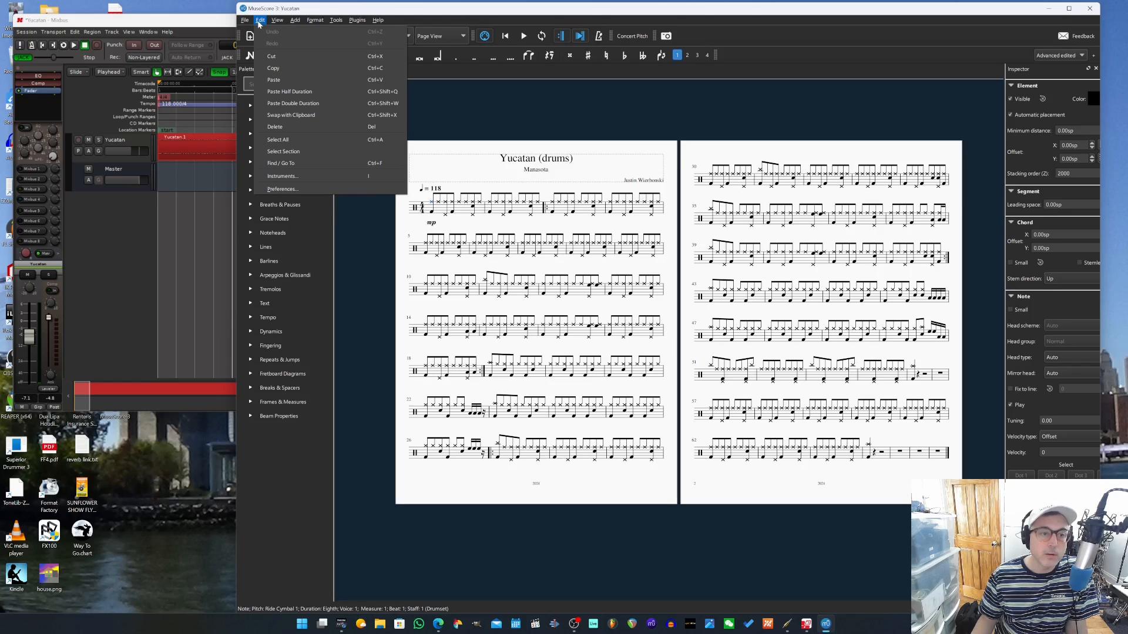
left_click(282, 188)
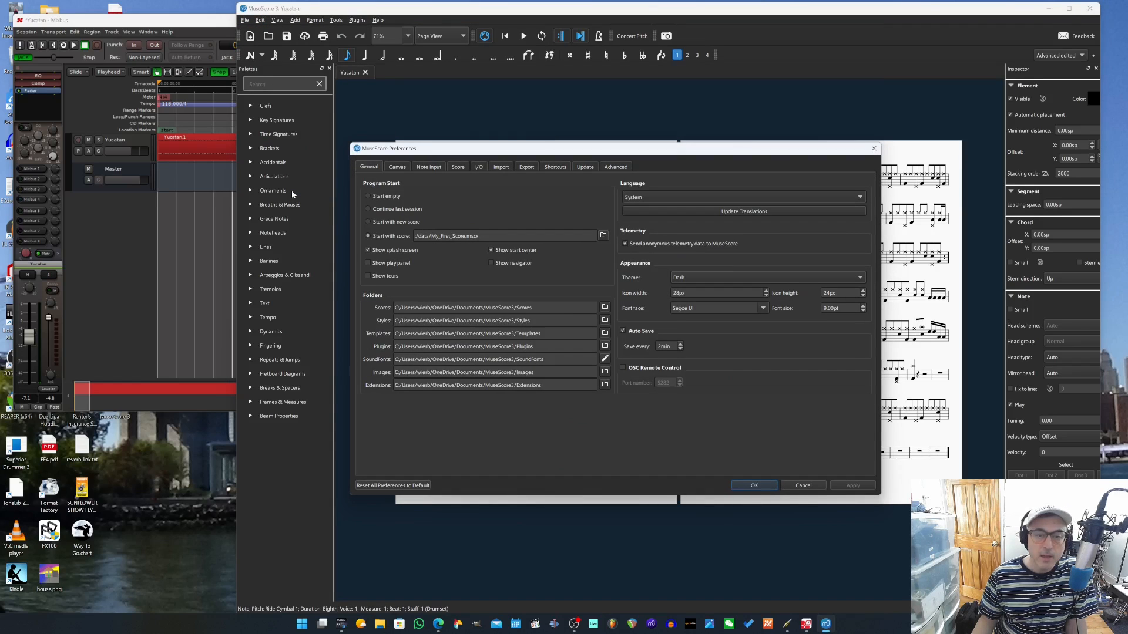
left_click(478, 167)
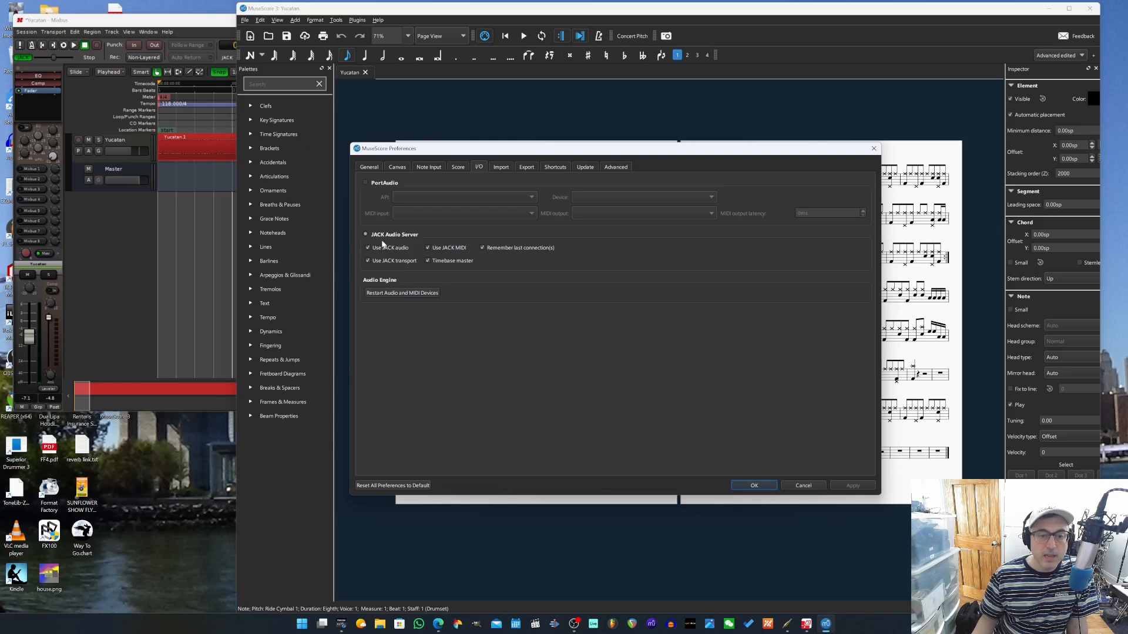
mouse_move(392, 241)
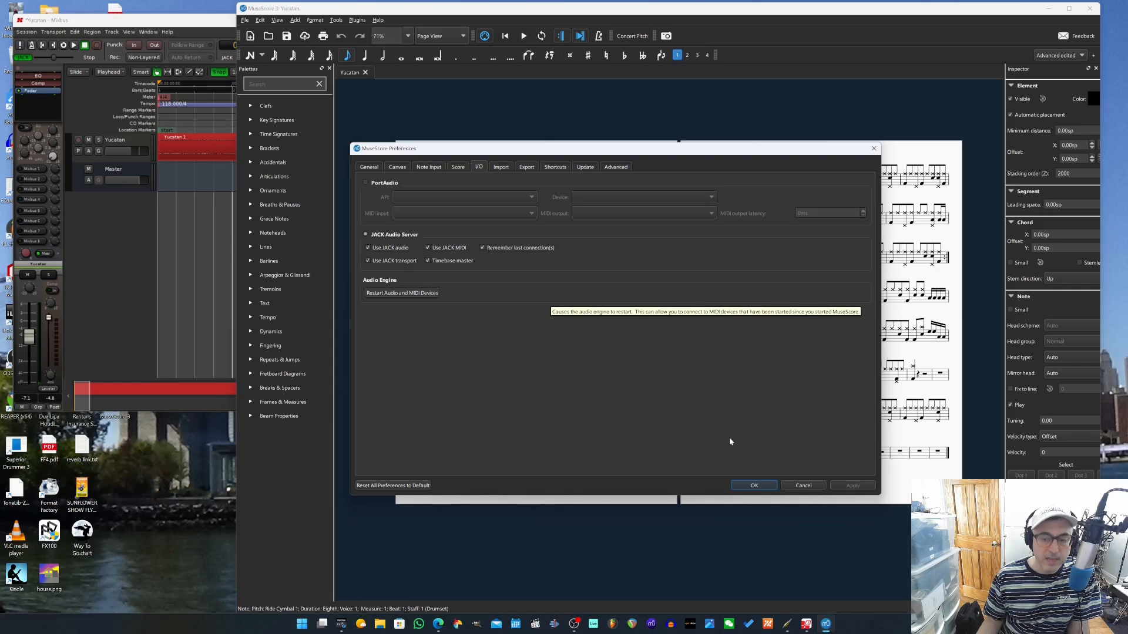
left_click(802, 485)
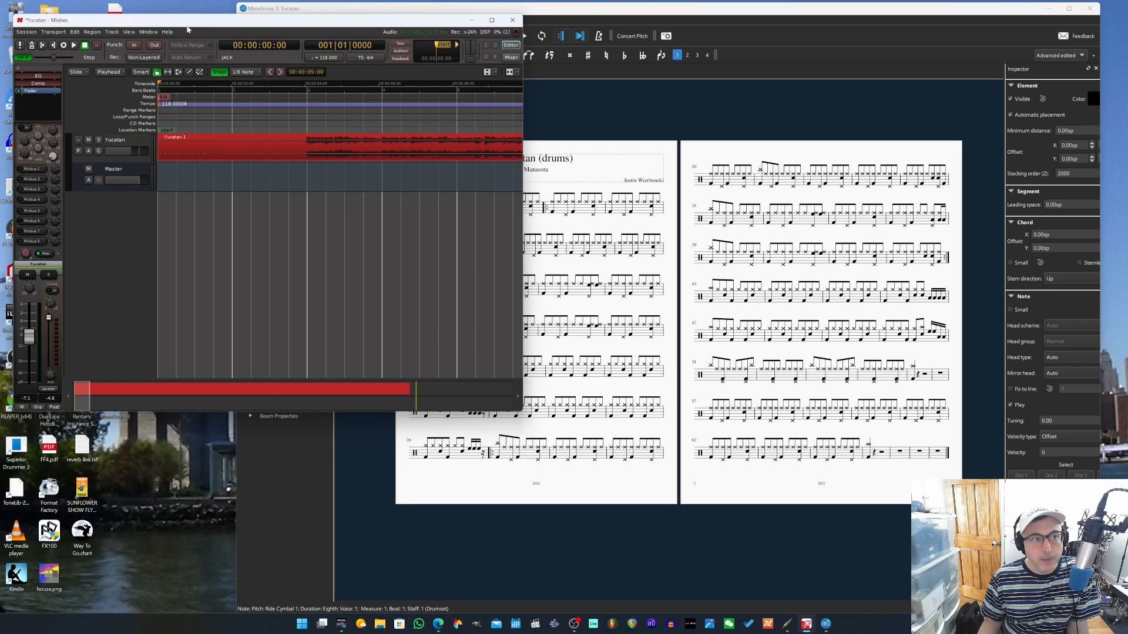
left_click(26, 32)
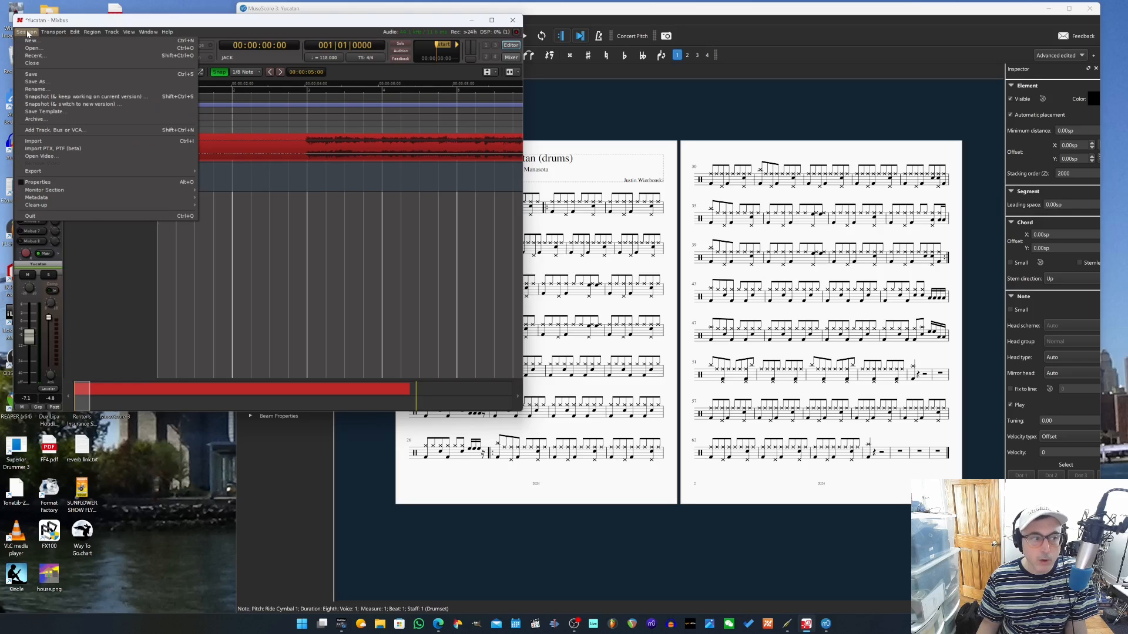
left_click(148, 31)
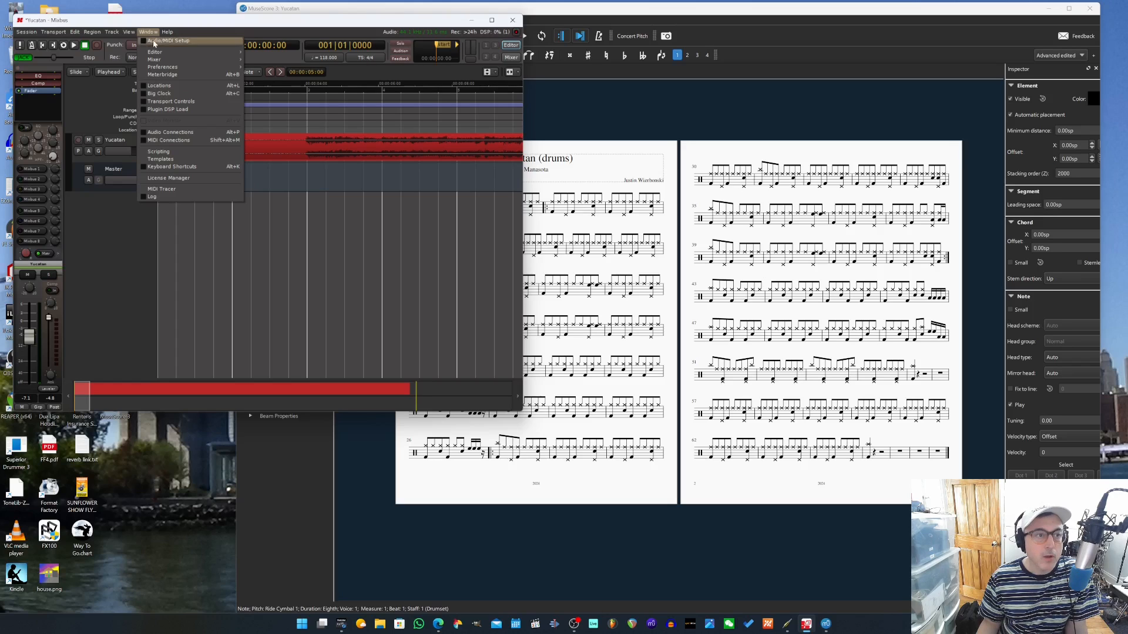
left_click(170, 40)
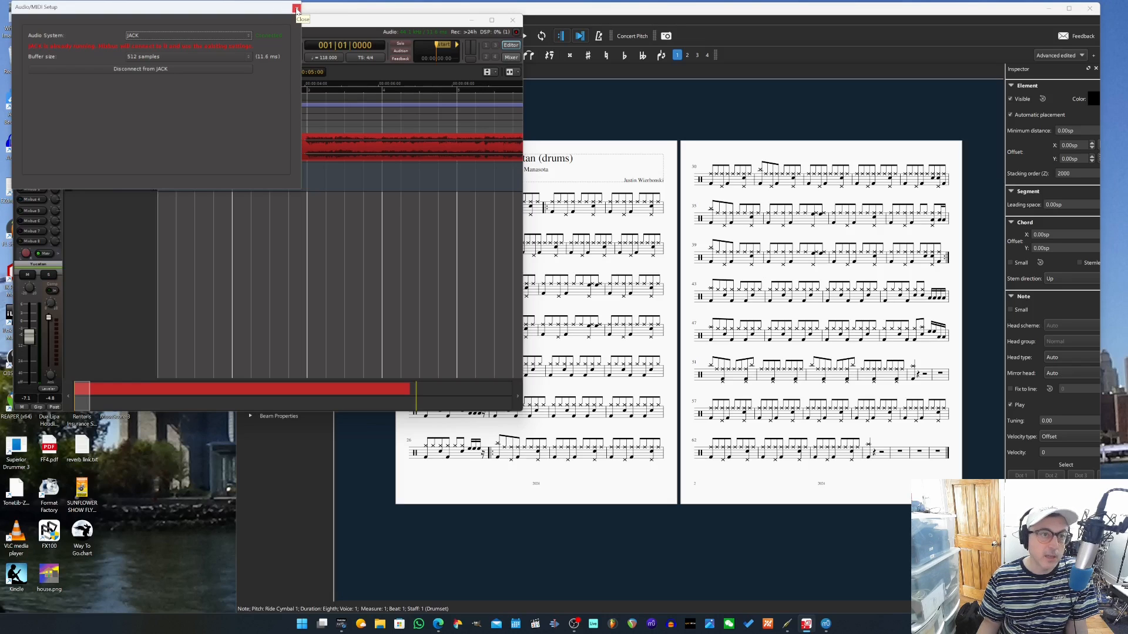
left_click(296, 9)
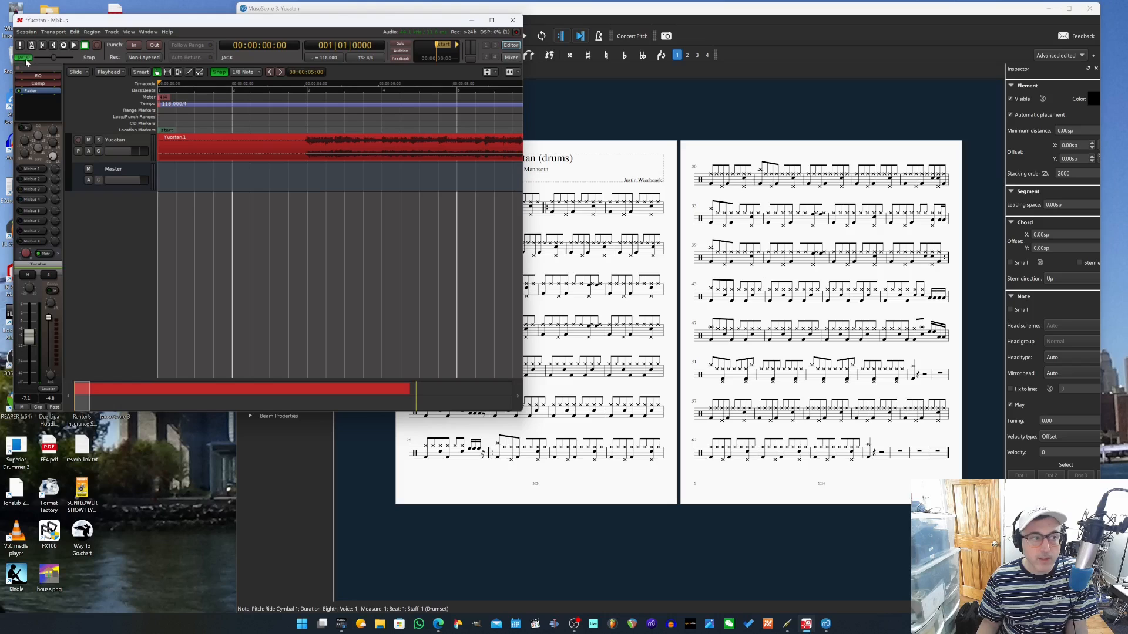
mouse_move(23, 57)
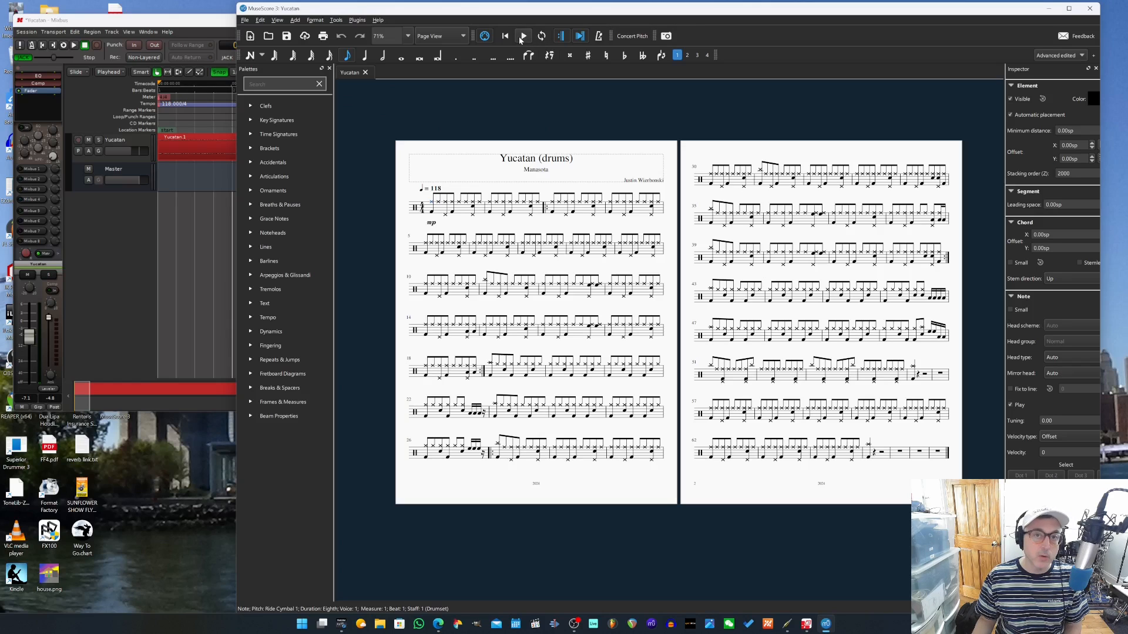
left_click(522, 36)
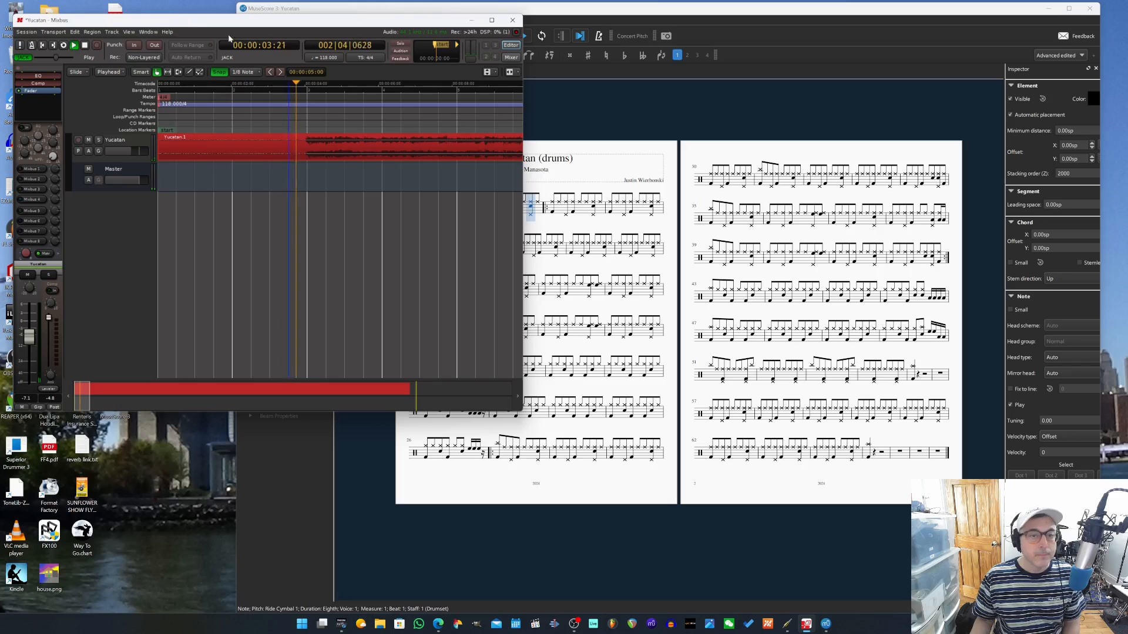
left_click(74, 45)
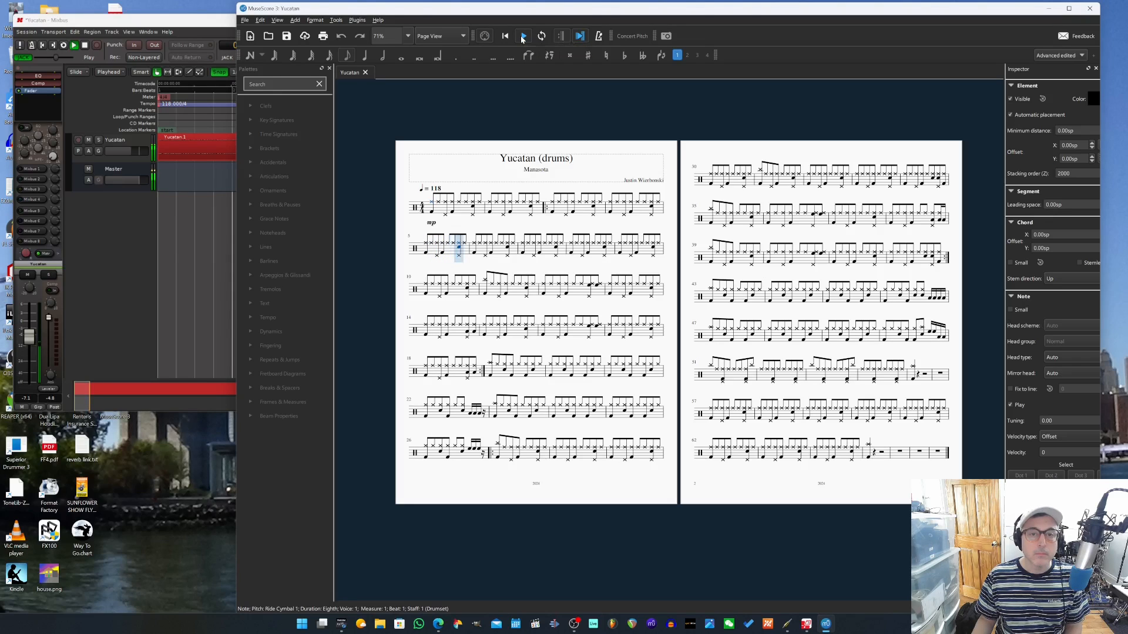
left_click(523, 37)
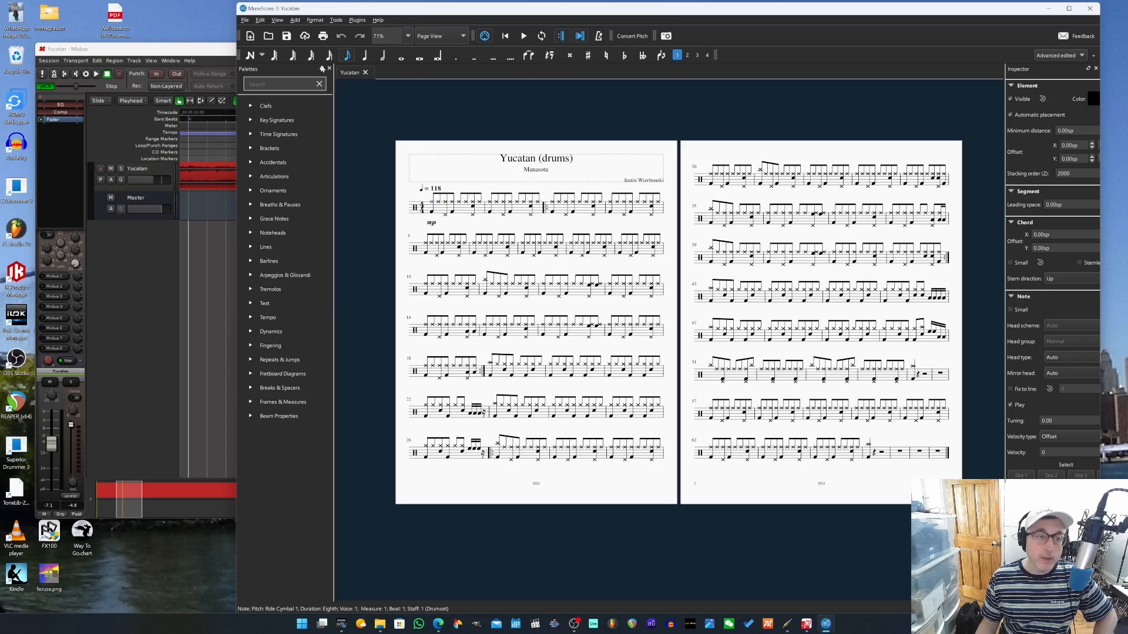
mouse_move(464, 262)
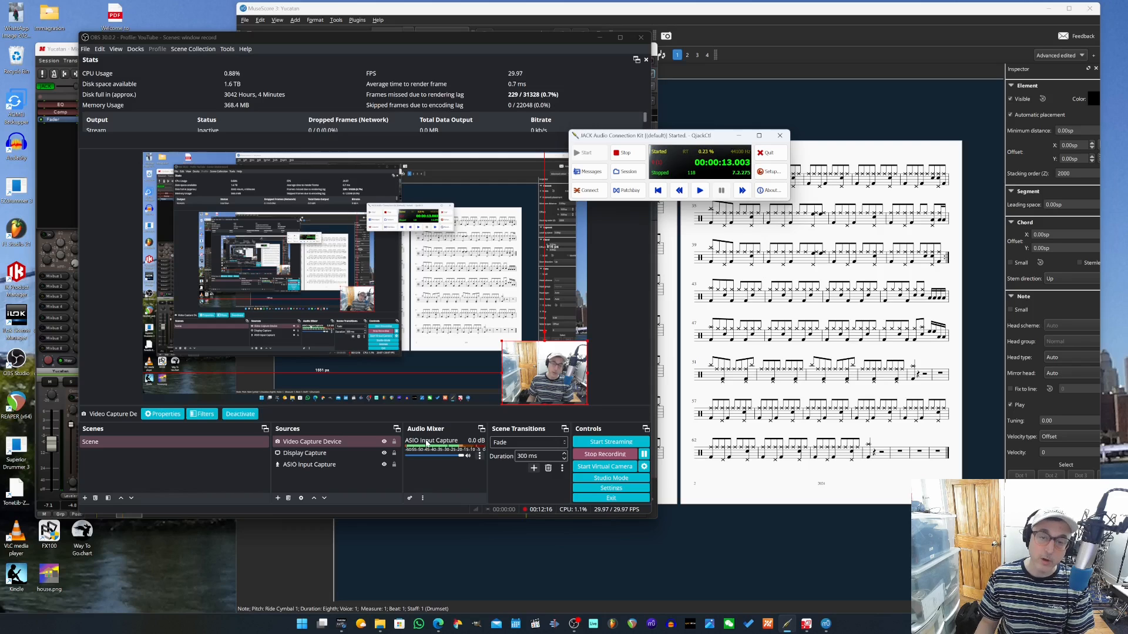
Show the JACK Connections window with Mixbus output ports expanded and the obs64 ports in view
left_click(587, 190)
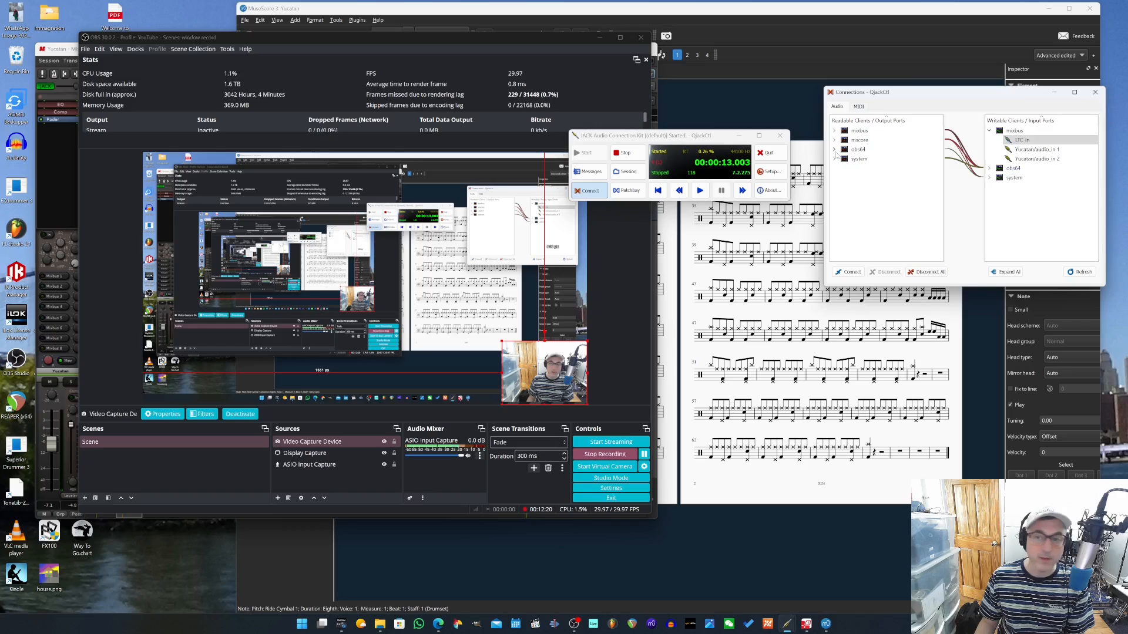
left_click(834, 149)
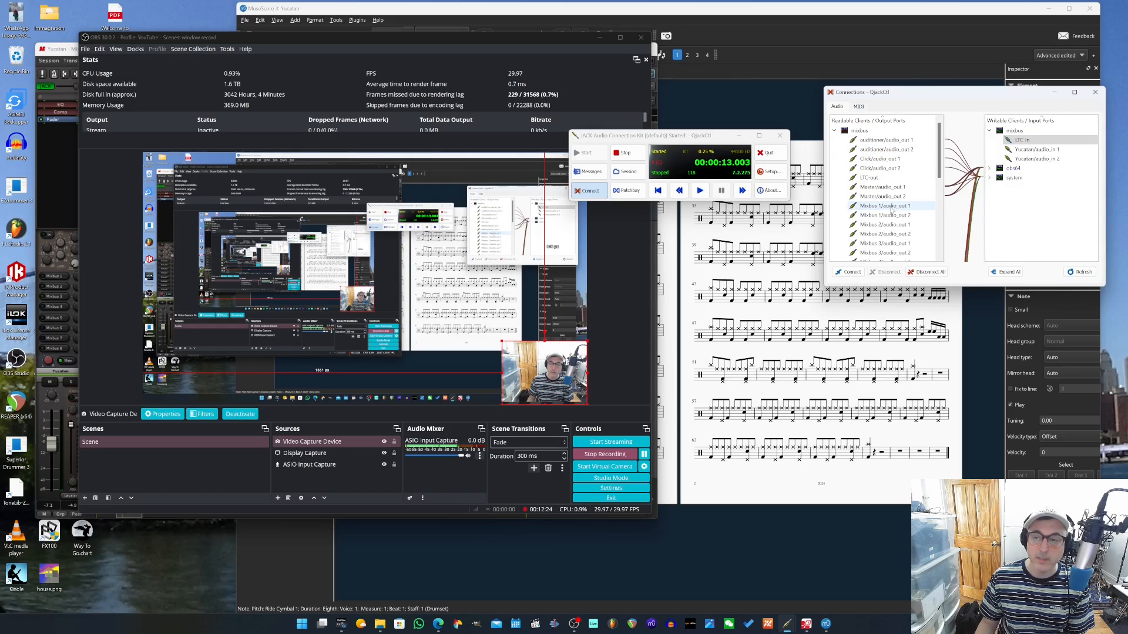
scroll("down", 3)
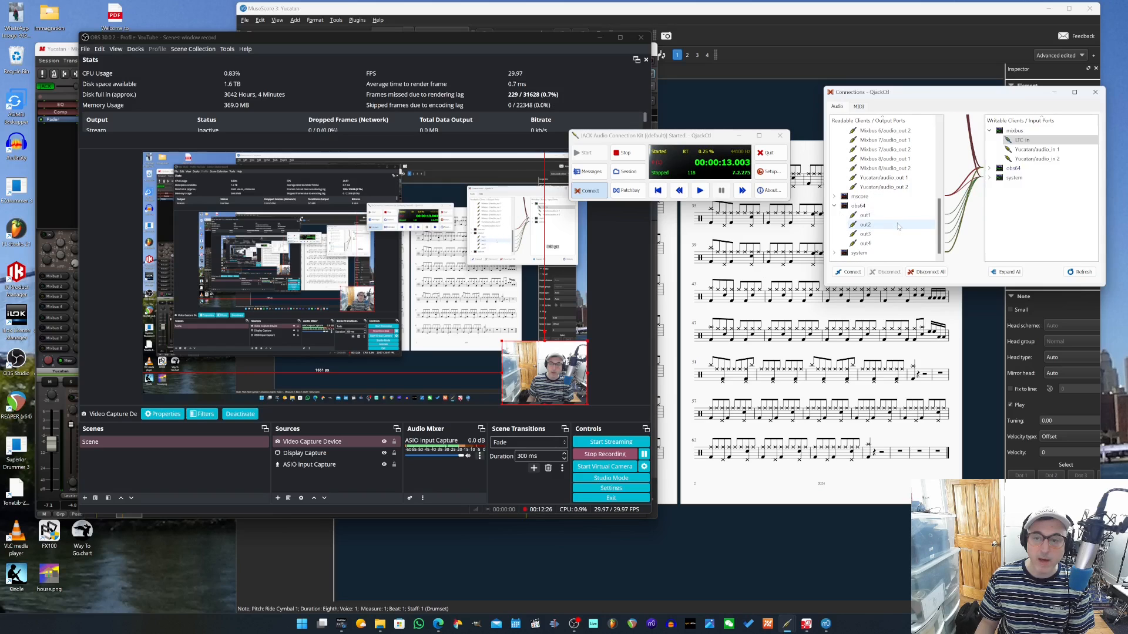